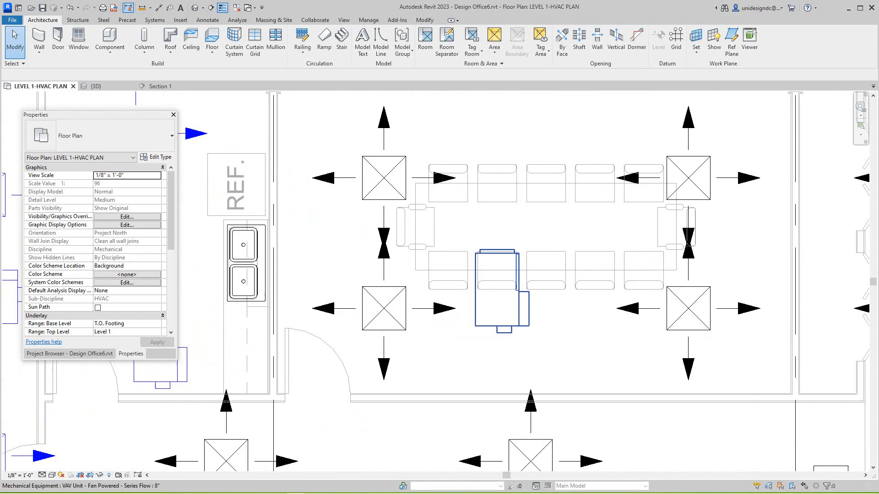
# Navigate to the conference room and select its fan-powered VAV unit
pyautogui.scroll(-3)
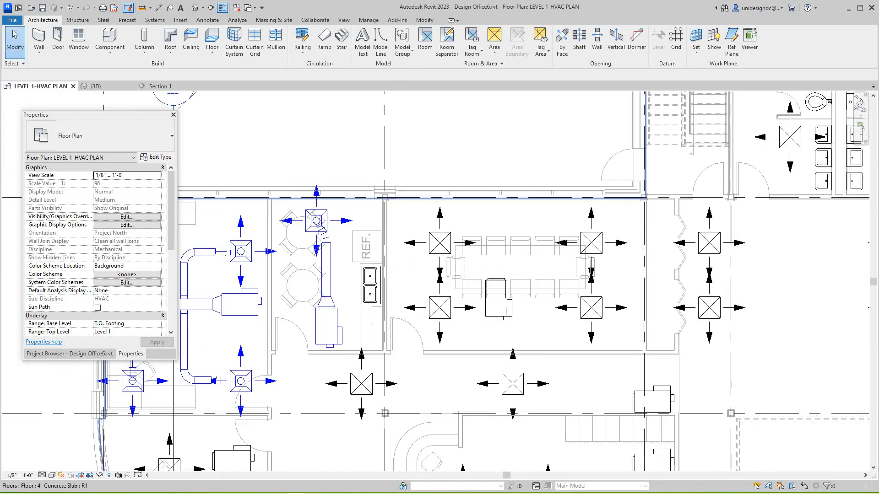
pyautogui.click(488, 274)
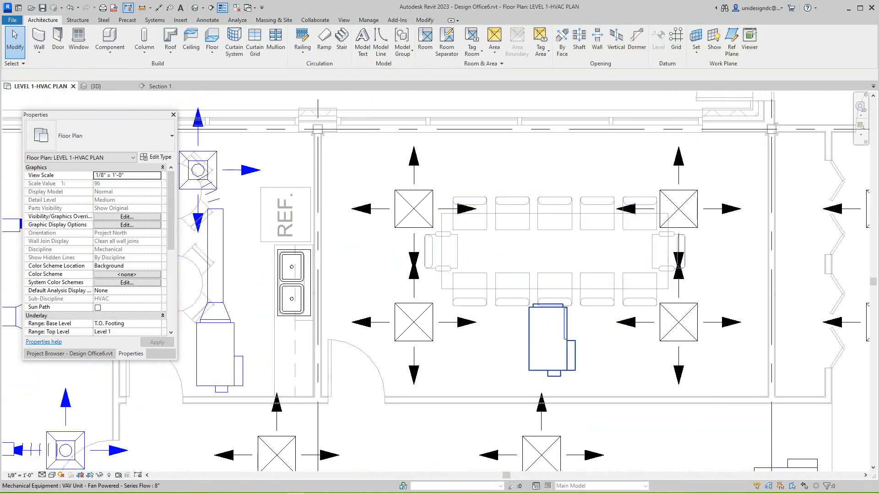
pyautogui.click(550, 336)
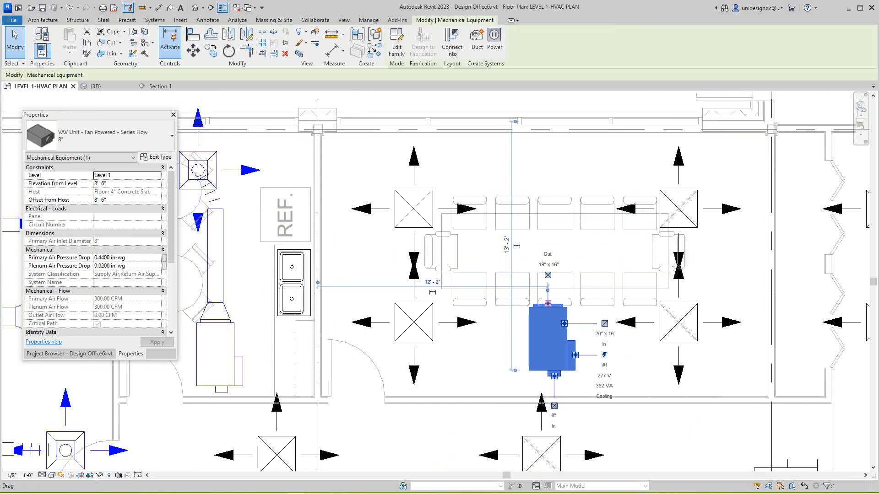
# Begin a round supply duct from the VAV unit via Draw Duct and bring up the diameter list
pyautogui.rightClick(545, 304)
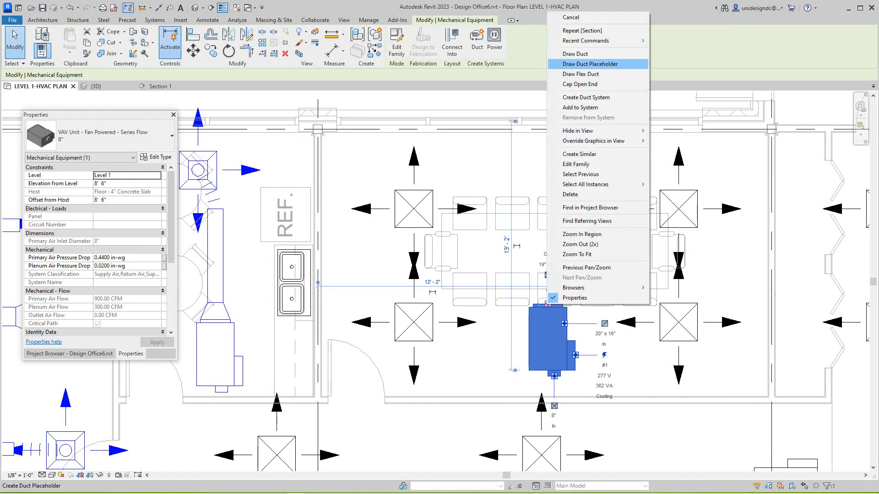
pyautogui.click(589, 63)
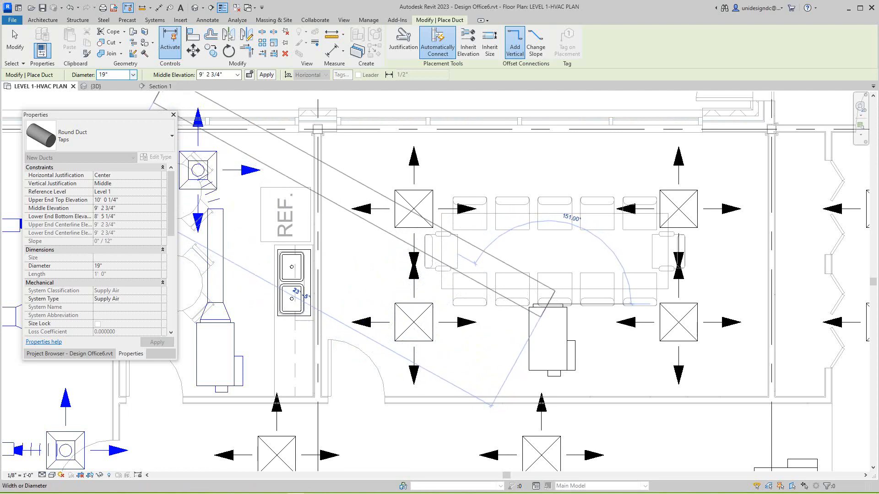
pyautogui.click(132, 74)
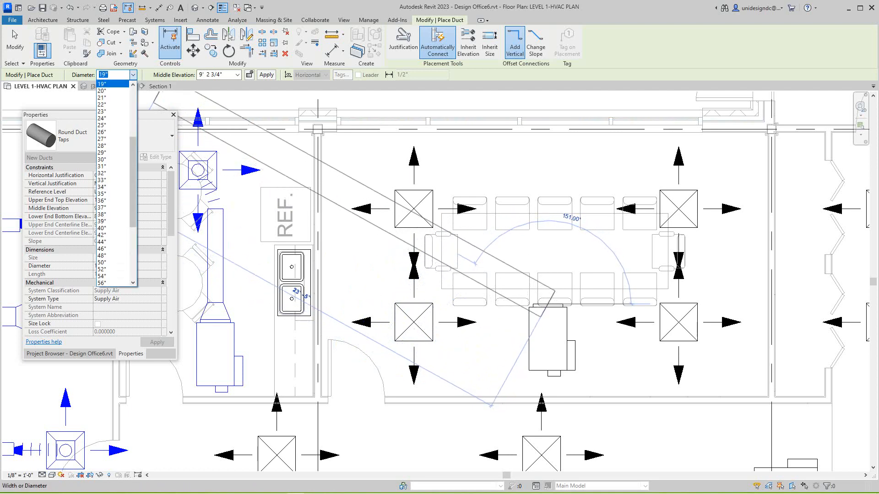
pyautogui.scroll(3)
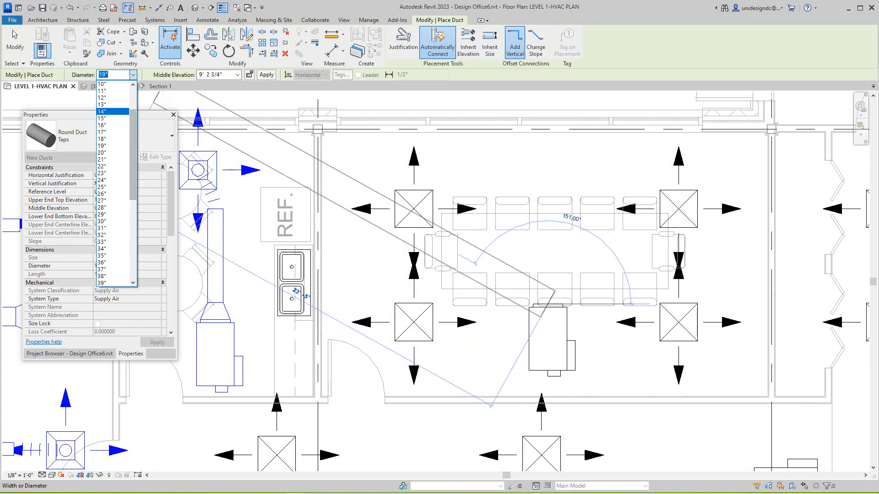
# Set the diameter to 12" and run the trunk up with the upper-left branch
pyautogui.click(99, 89)
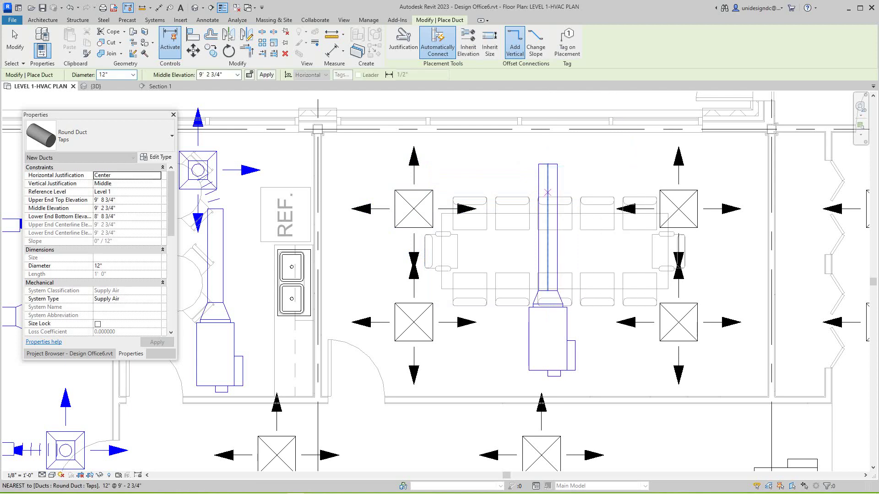
pyautogui.moveTo(548, 201)
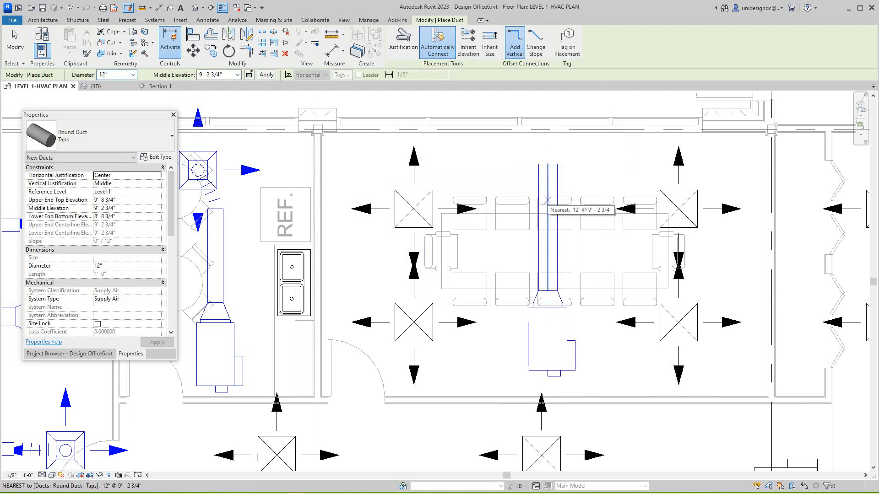
pyautogui.moveTo(548, 181)
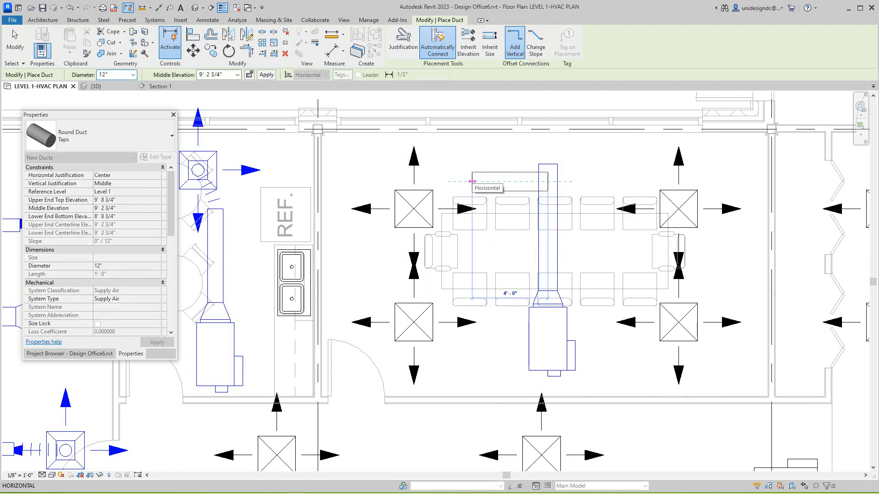
pyautogui.rightClick(473, 180)
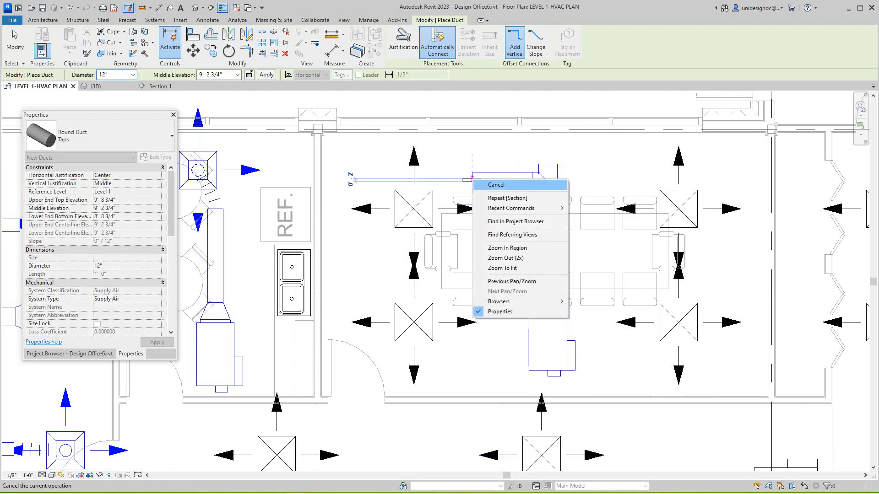
pyautogui.click(495, 184)
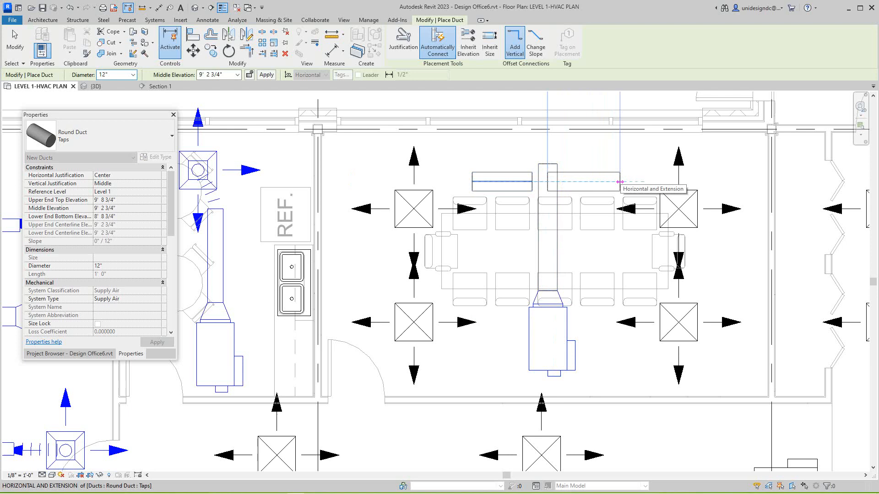
pyautogui.moveTo(619, 180)
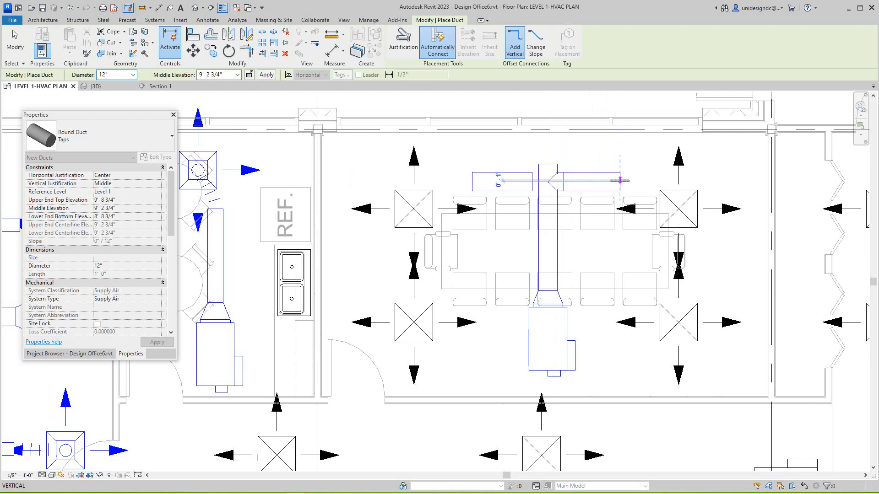
# Add the upper-right and lower-right 12" branches over the conference table
pyautogui.rightClick(620, 180)
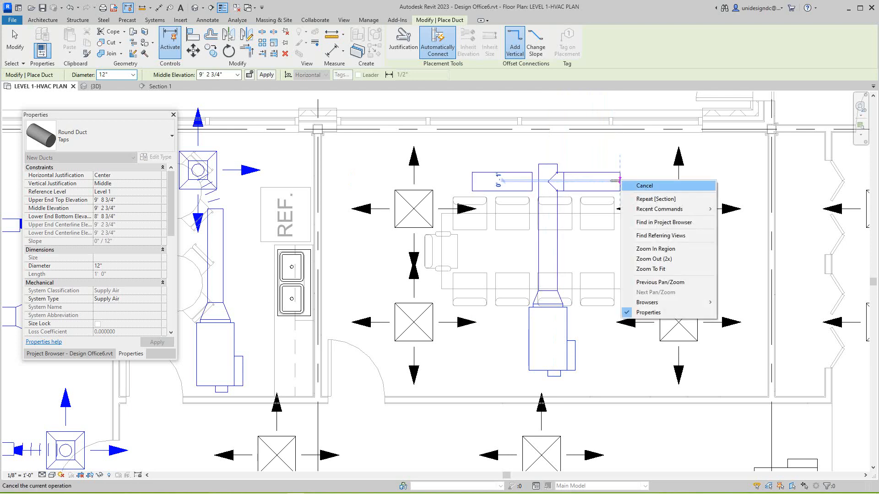
pyautogui.click(644, 186)
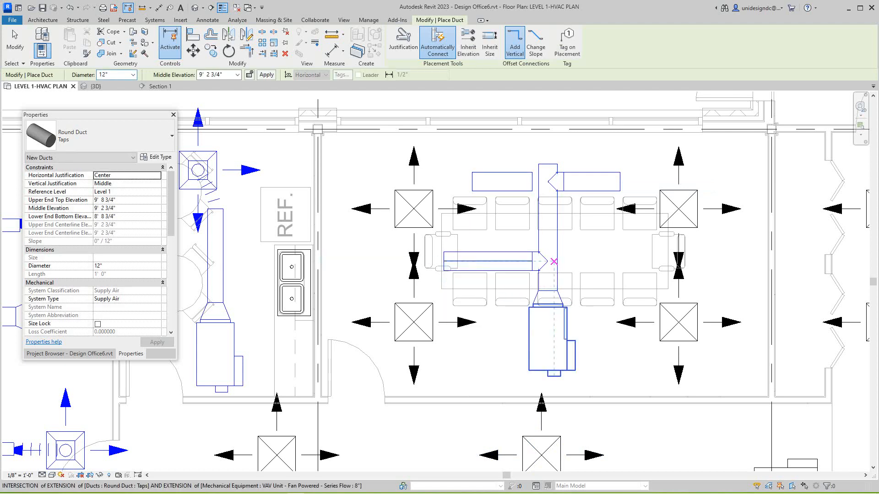
pyautogui.moveTo(634, 262)
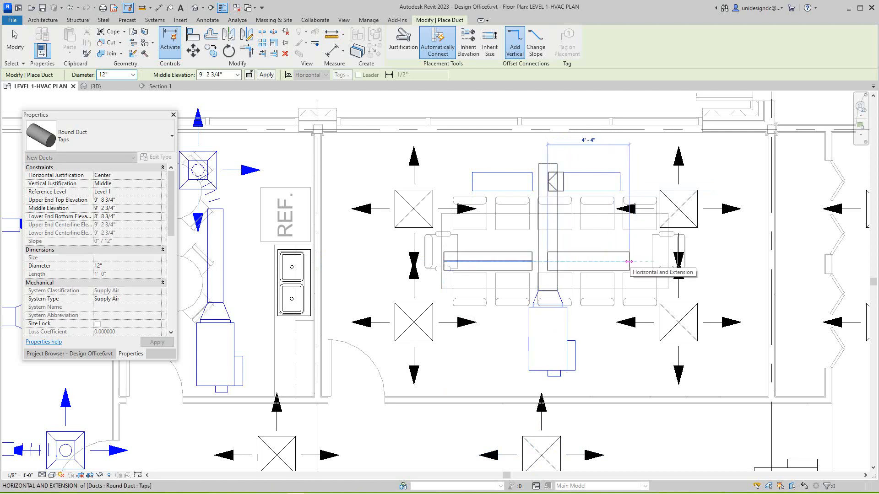
pyautogui.click(628, 262)
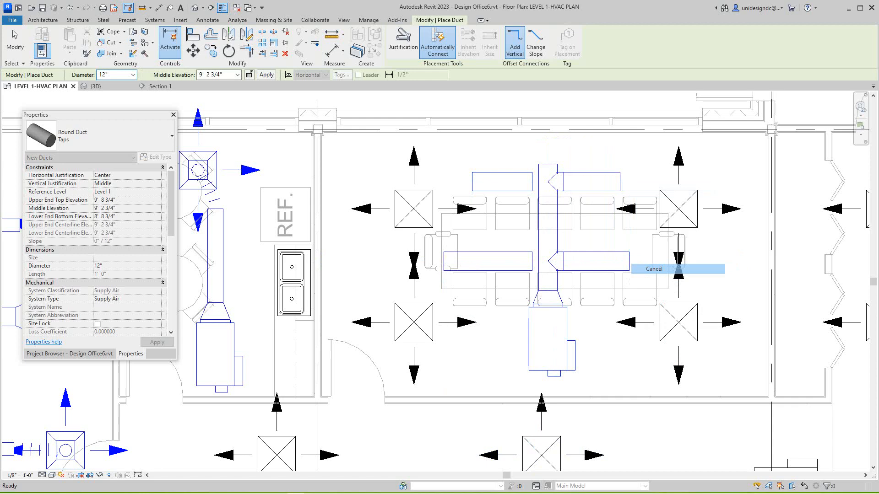
# End duct drawing and start flex ducts from the upper-left and lower-left branch ends
pyautogui.click(653, 269)
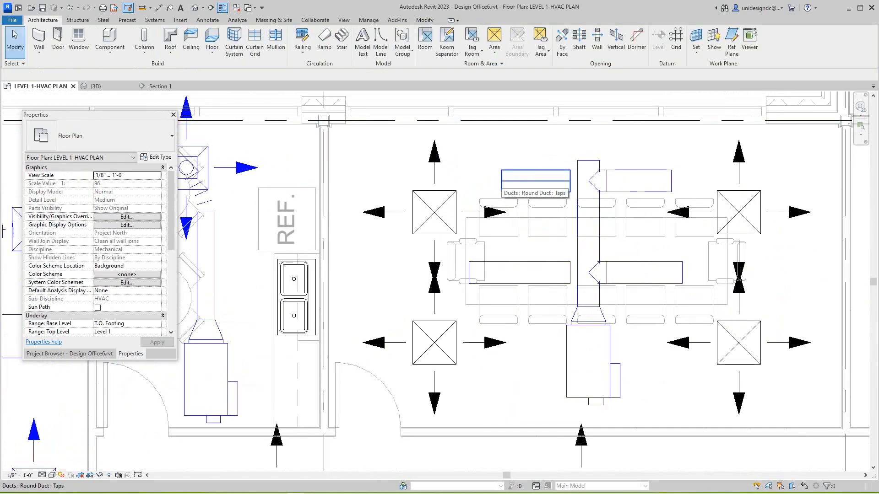
pyautogui.rightClick(534, 177)
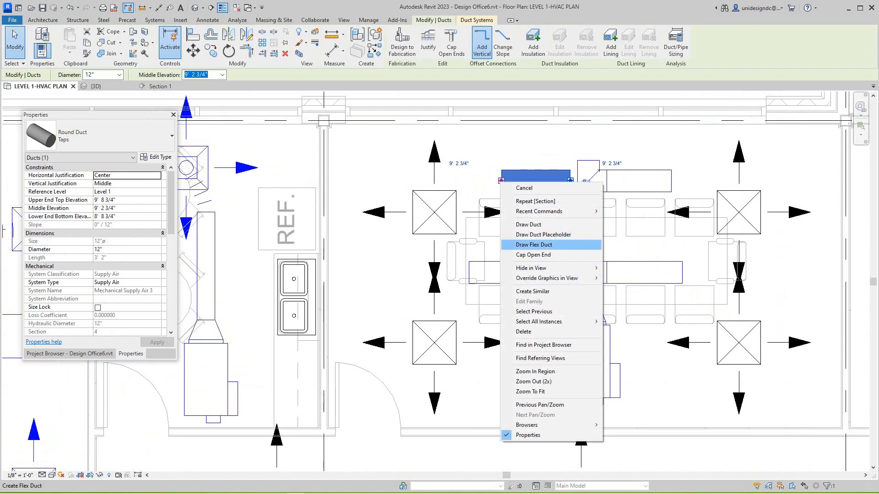
pyautogui.click(534, 245)
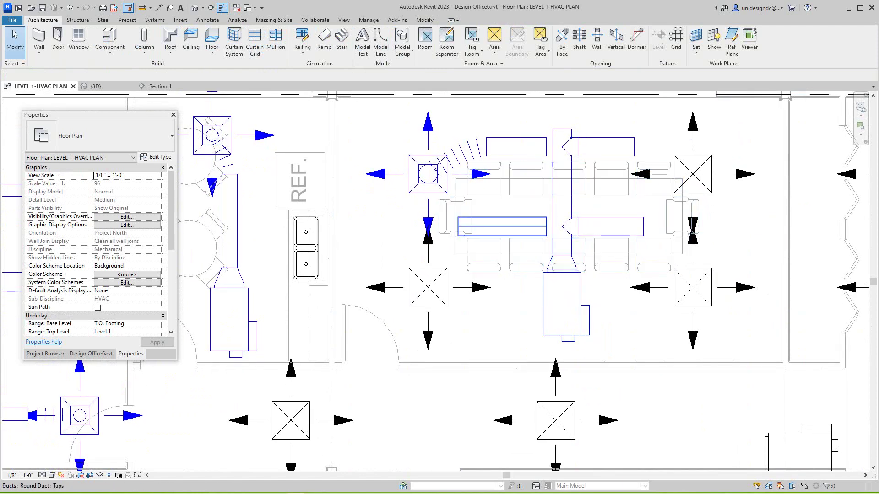
pyautogui.click(499, 225)
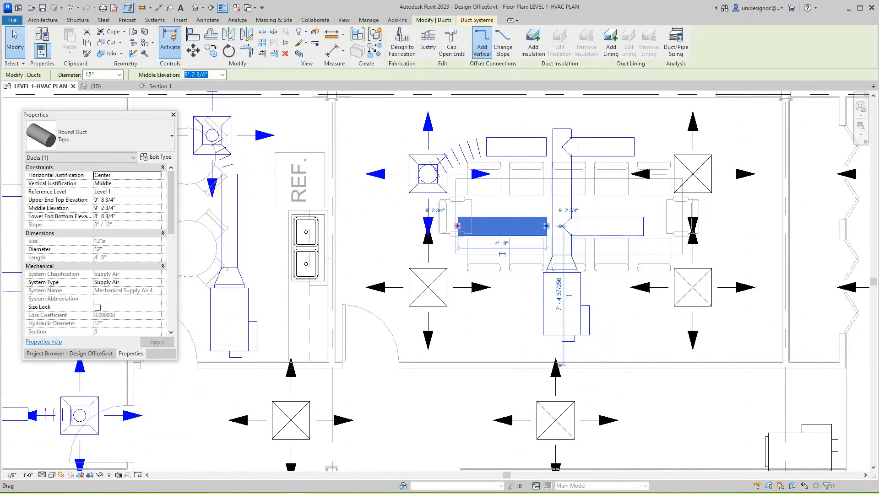
pyautogui.rightClick(510, 226)
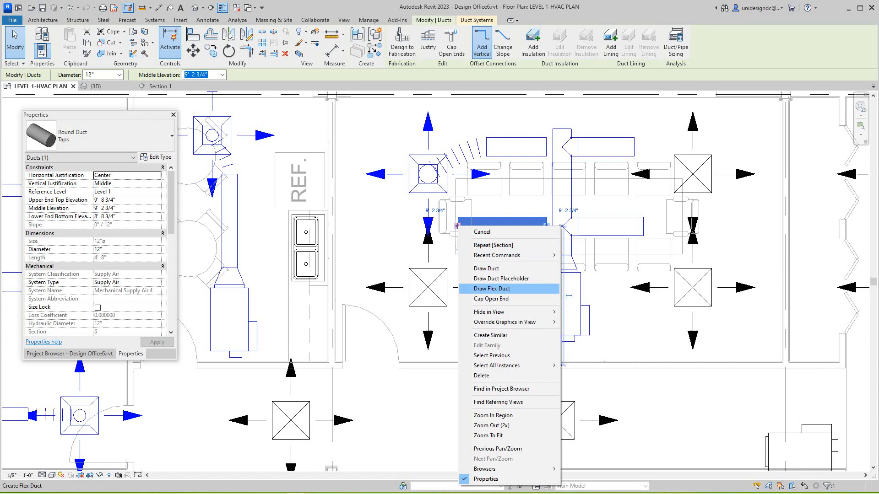
pyautogui.click(494, 288)
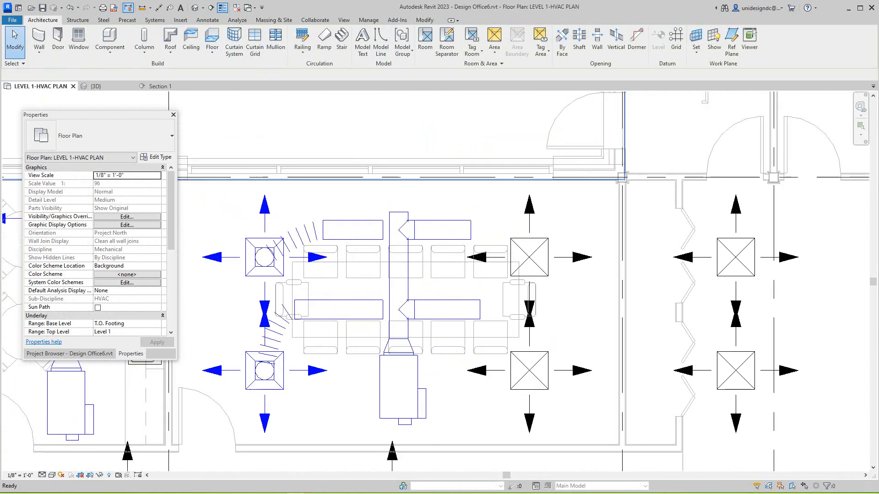
# Start a flex duct from the upper-right branch end toward its diffuser
pyautogui.click(414, 231)
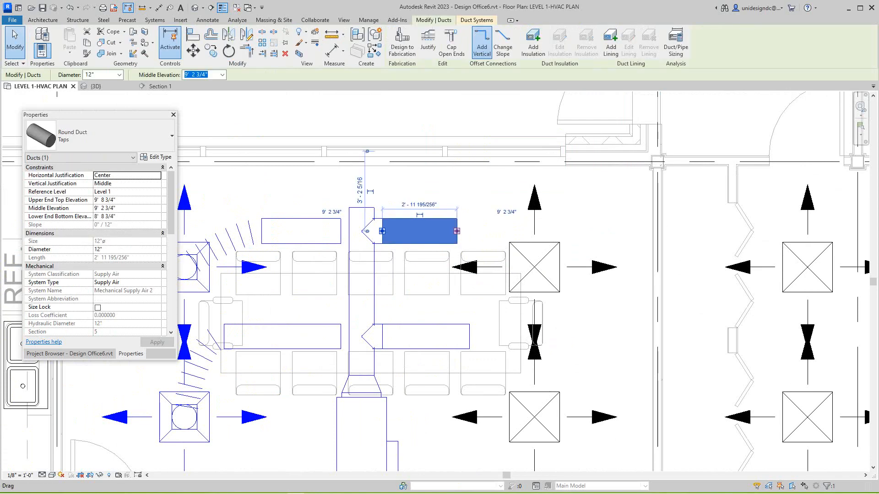
pyautogui.rightClick(417, 230)
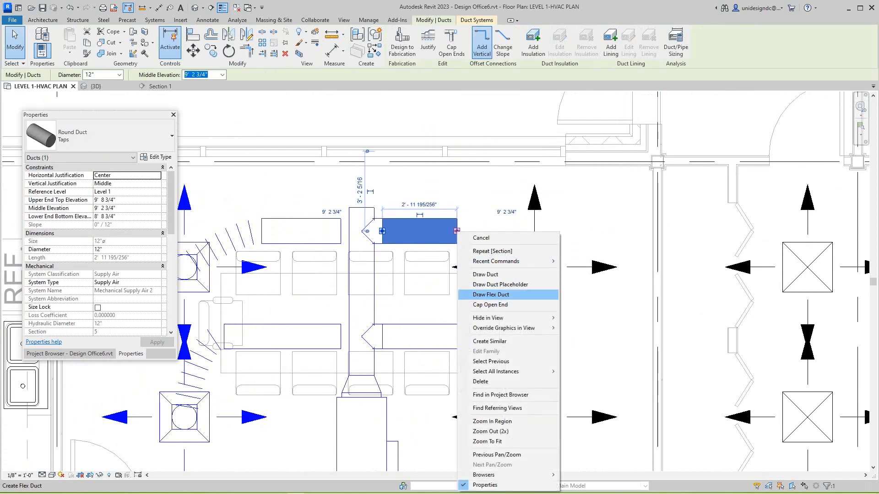
pyautogui.moveTo(488, 340)
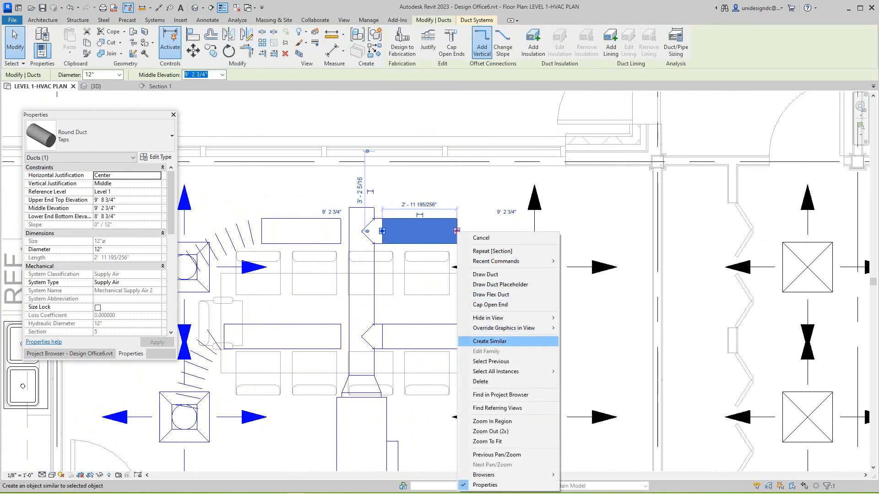
pyautogui.moveTo(490, 294)
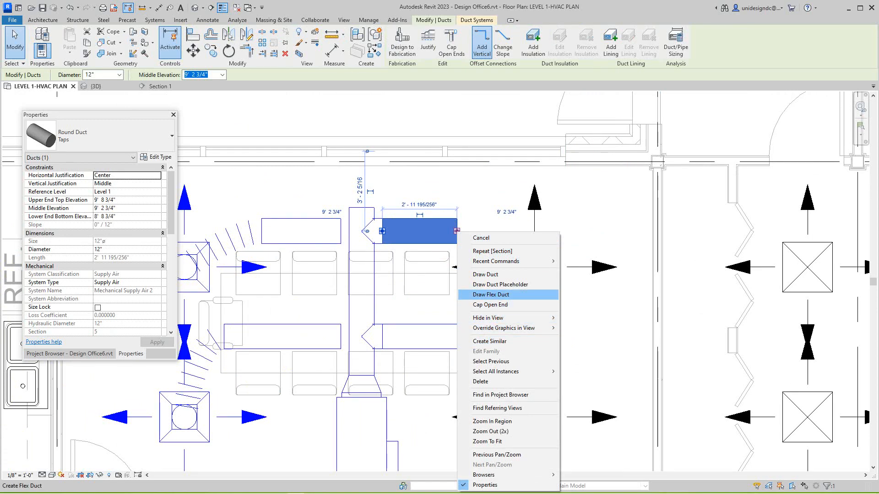
pyautogui.click(490, 294)
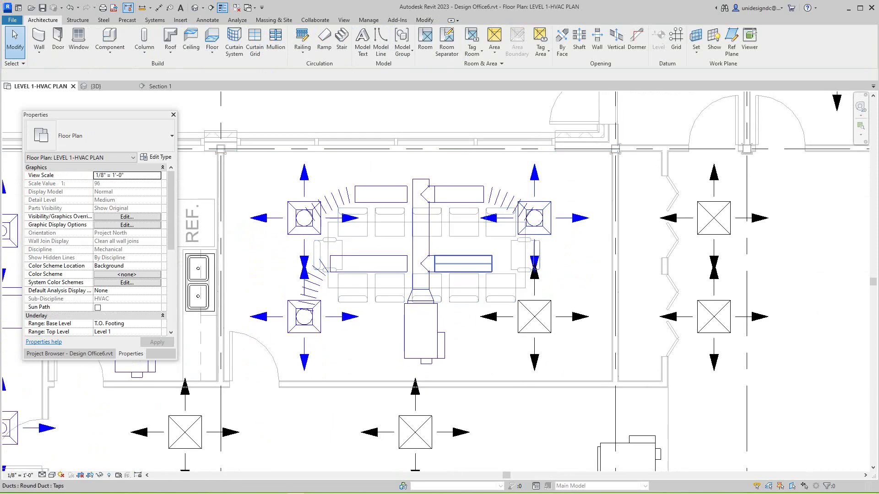
pyautogui.rightClick(462, 263)
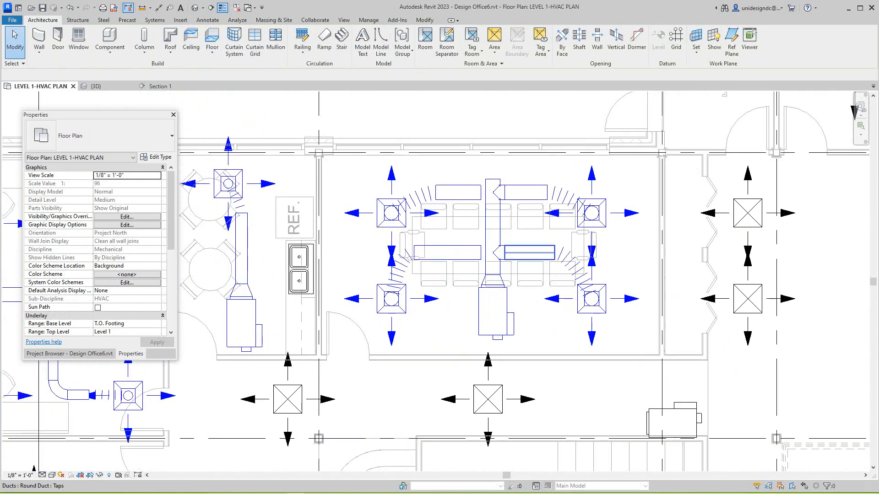
pyautogui.click(530, 252)
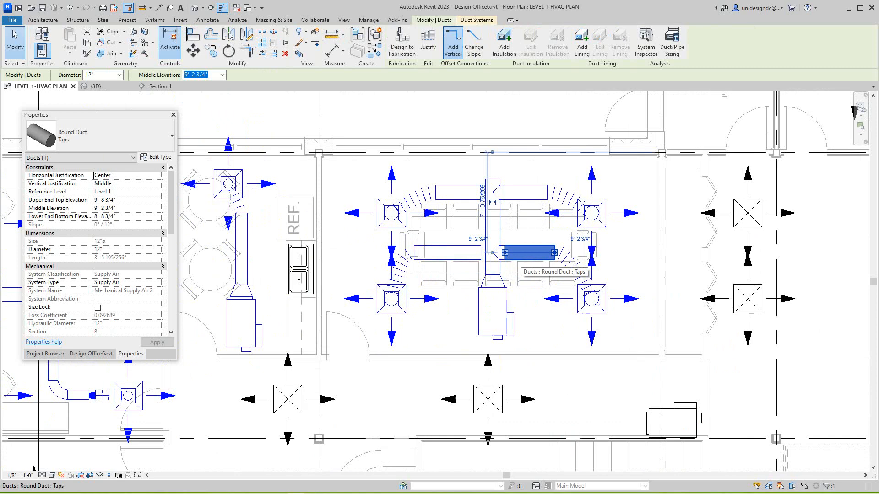
pyautogui.click(43, 19)
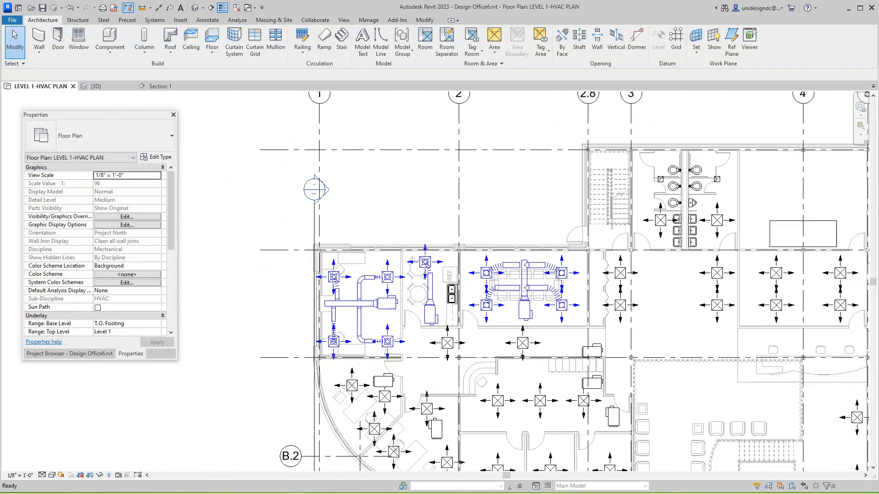
pyautogui.click(157, 86)
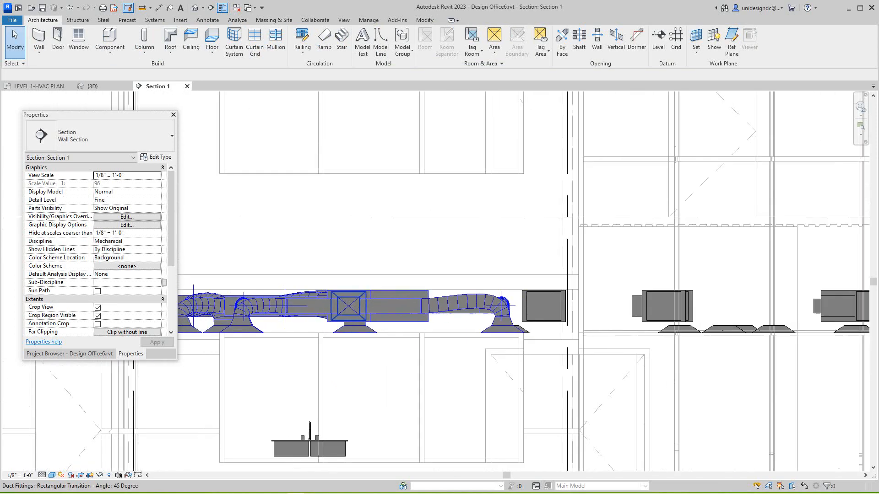
pyautogui.click(34, 86)
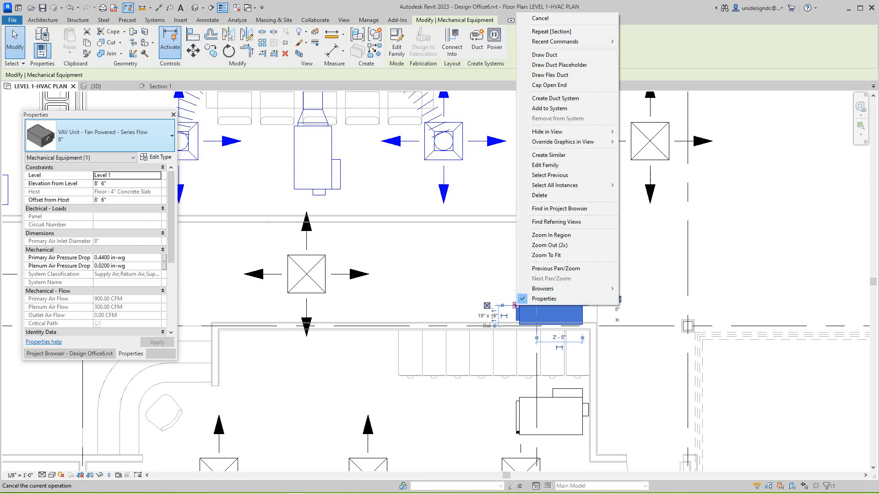
# Draw a long smaller-diameter round supply duct westward from the corridor VAV unit
pyautogui.click(545, 54)
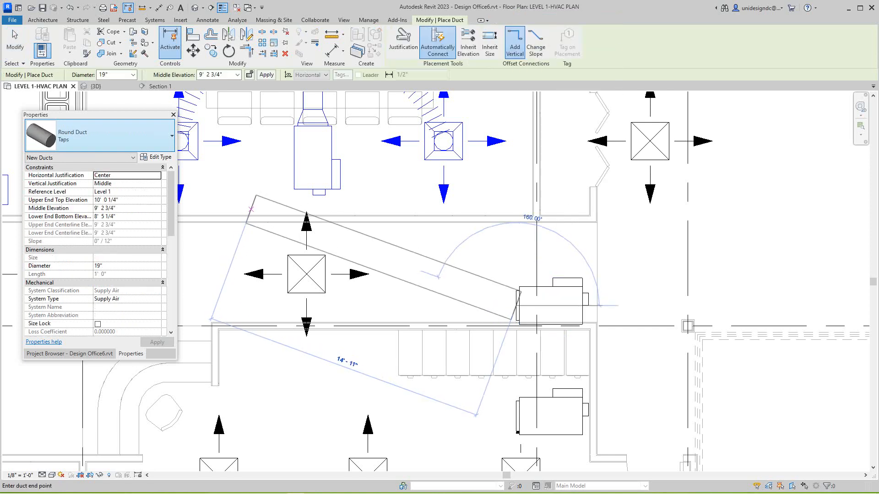
pyautogui.click(131, 74)
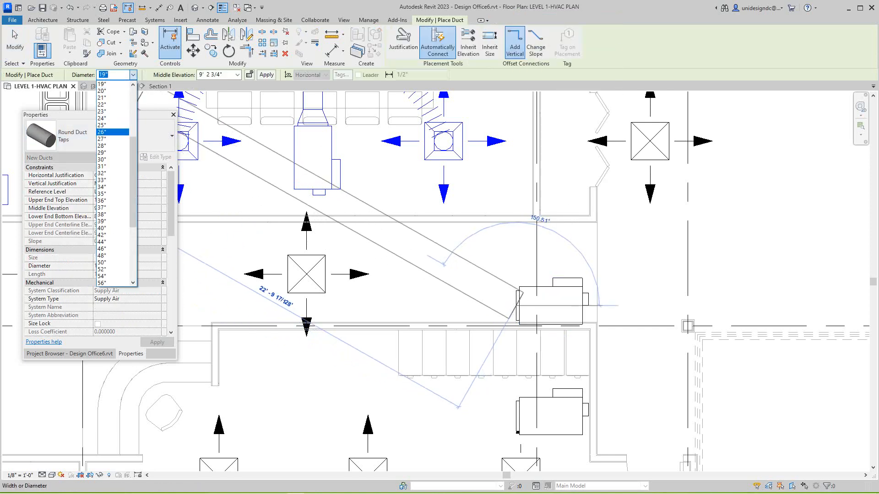
pyautogui.scroll(3)
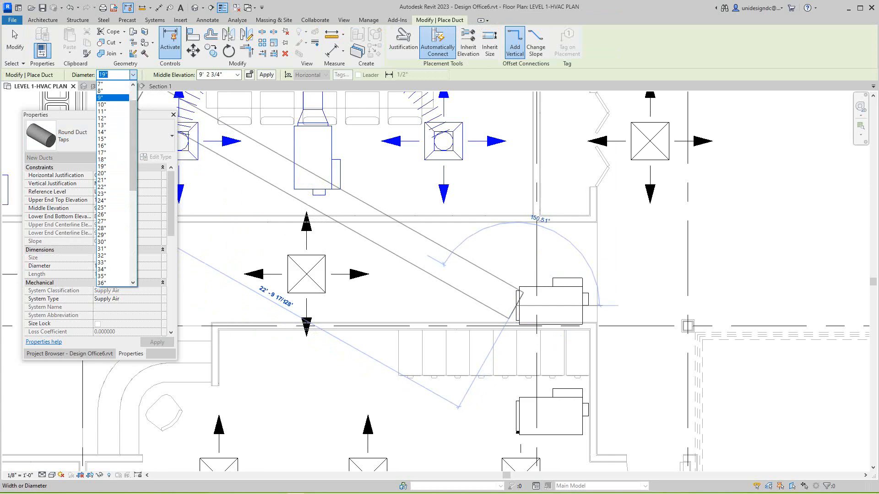
pyautogui.click(104, 103)
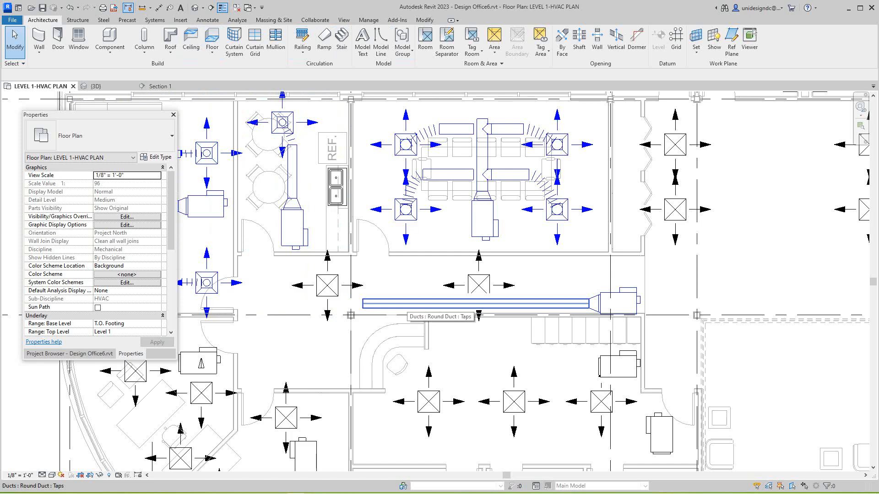
pyautogui.click(471, 304)
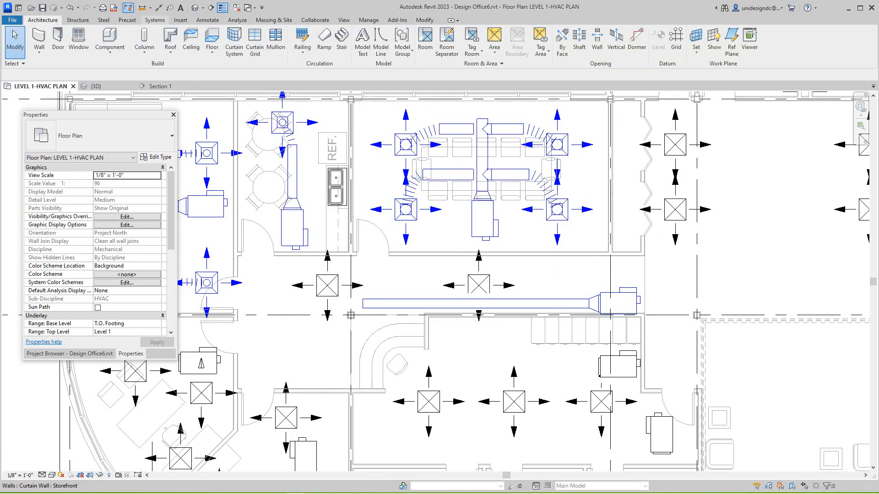
pyautogui.click(154, 19)
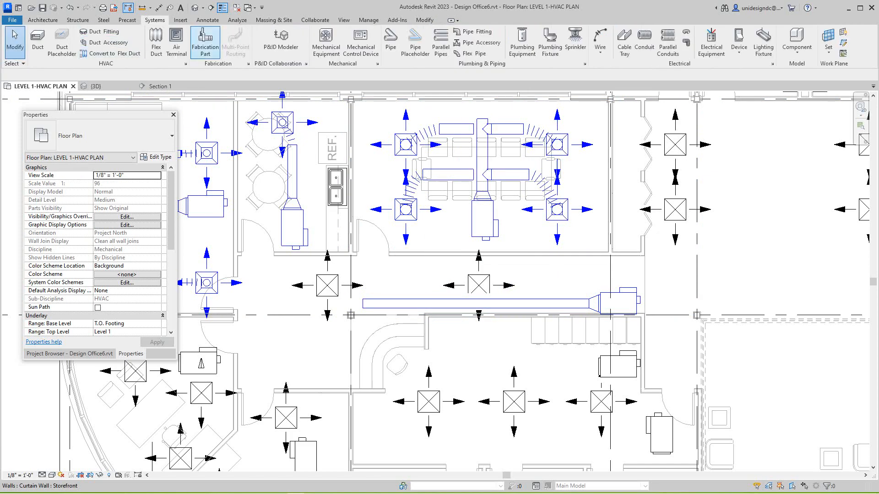
# Add a short 10" round branch off the corridor trunk and cap its open end
pyautogui.click(37, 42)
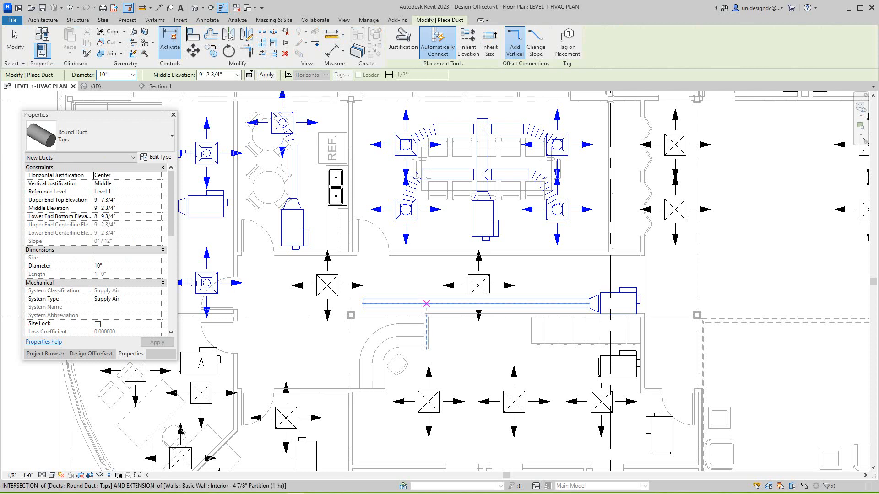
pyautogui.moveTo(536, 303)
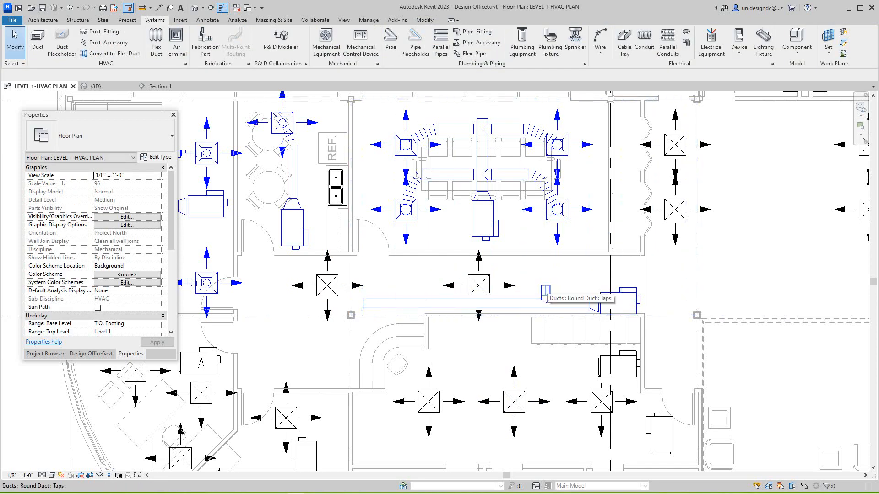
pyautogui.click(543, 296)
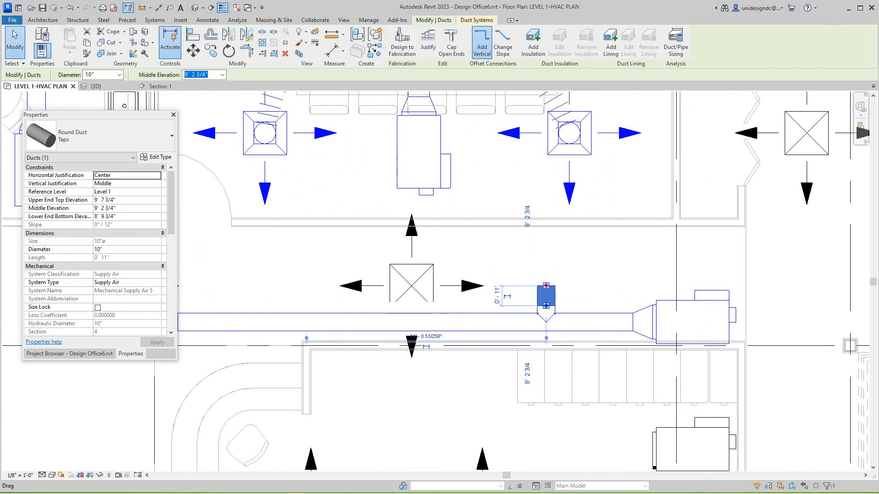
pyautogui.rightClick(544, 294)
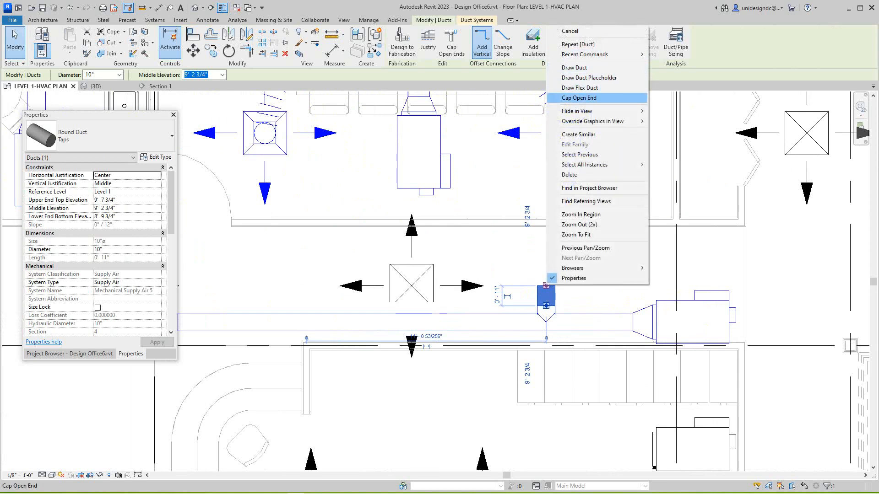
pyautogui.click(581, 88)
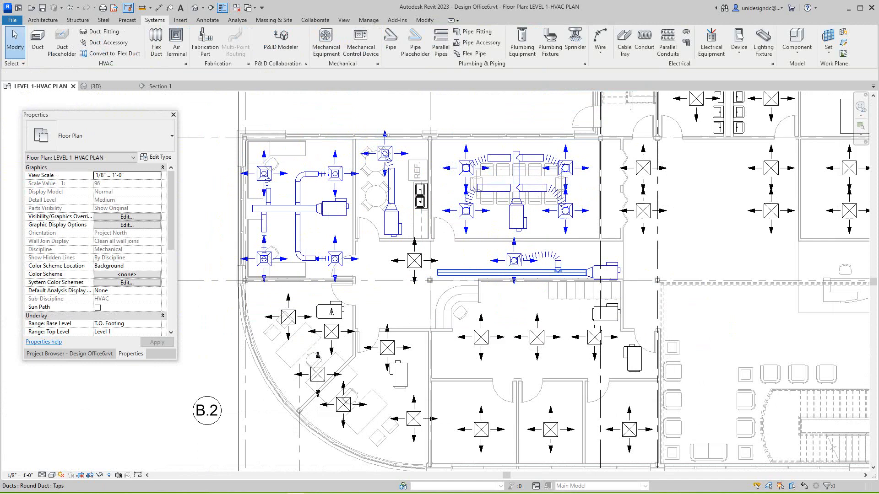
# Start a 10" round flex duct off the long corridor supply duct toward grid B.2
pyautogui.click(510, 274)
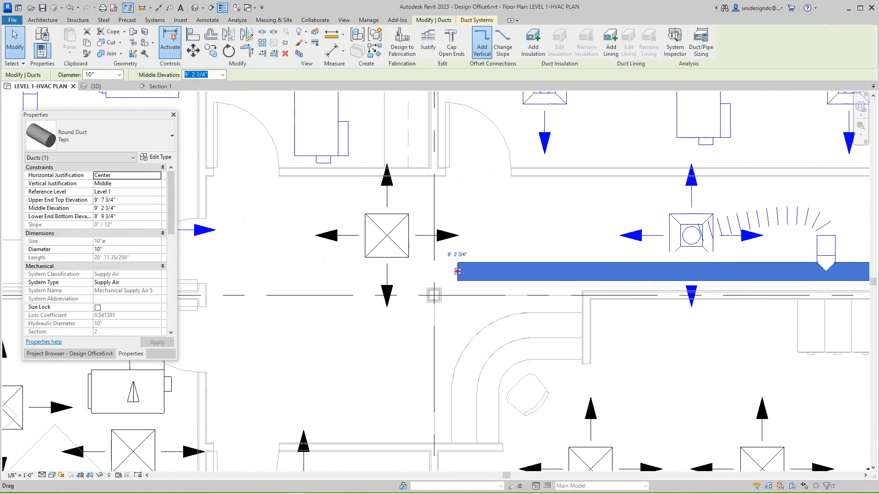
pyautogui.rightClick(458, 271)
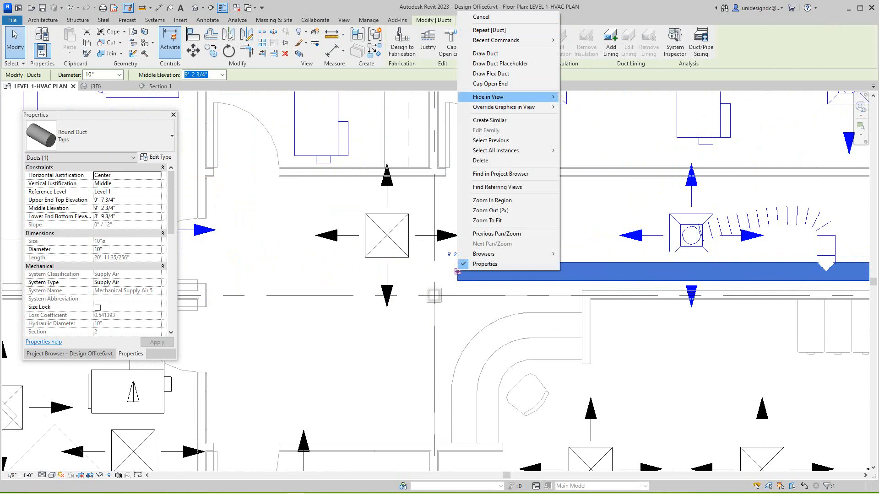
pyautogui.moveTo(491, 74)
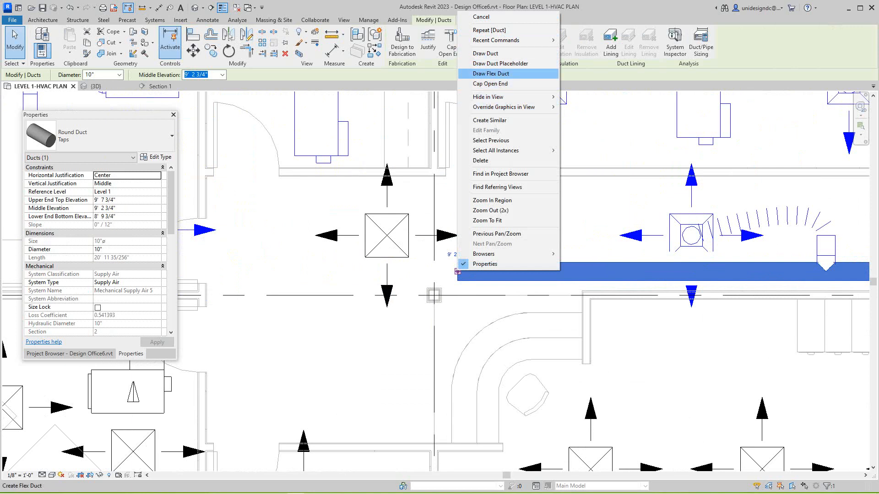
pyautogui.moveTo(490, 84)
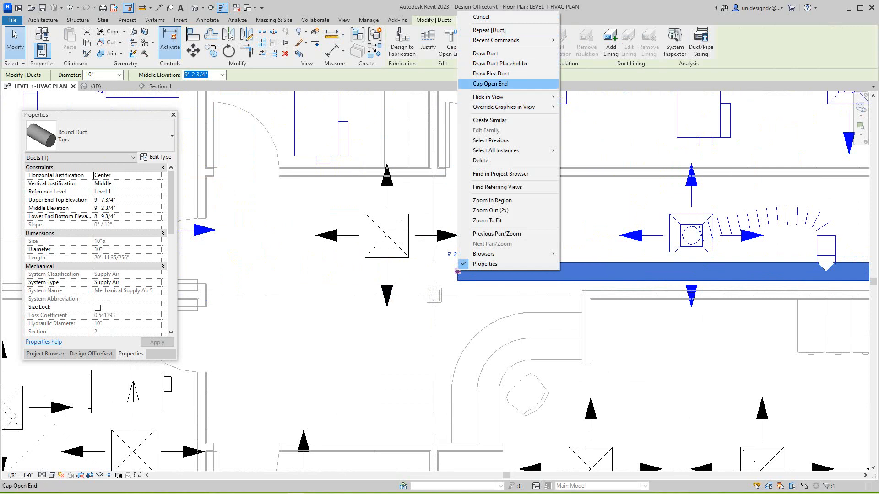
pyautogui.click(491, 84)
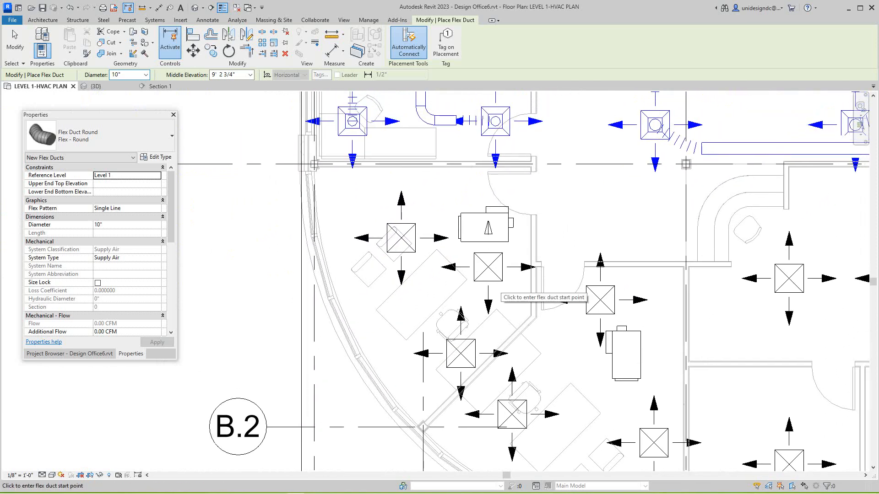
# Leave flex duct placement and select the VAV unit in the curved-wall room
pyautogui.scroll(-3)
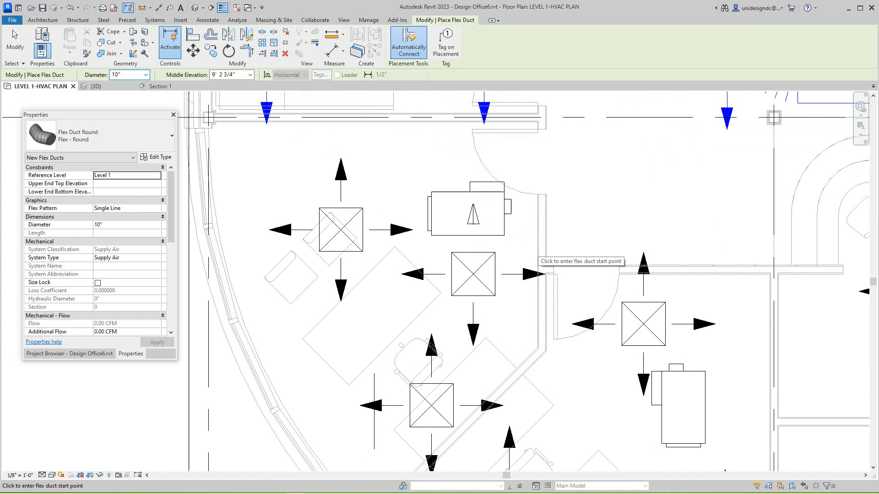
pyautogui.moveTo(457, 235)
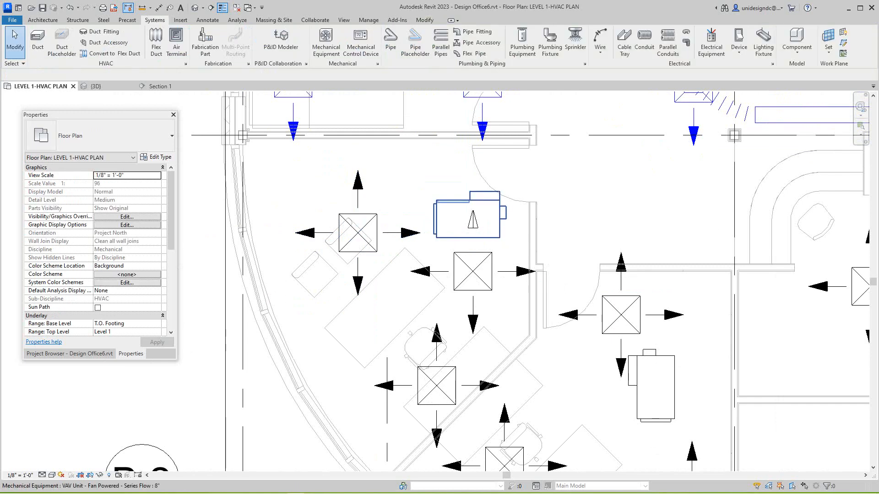
pyautogui.moveTo(472, 218)
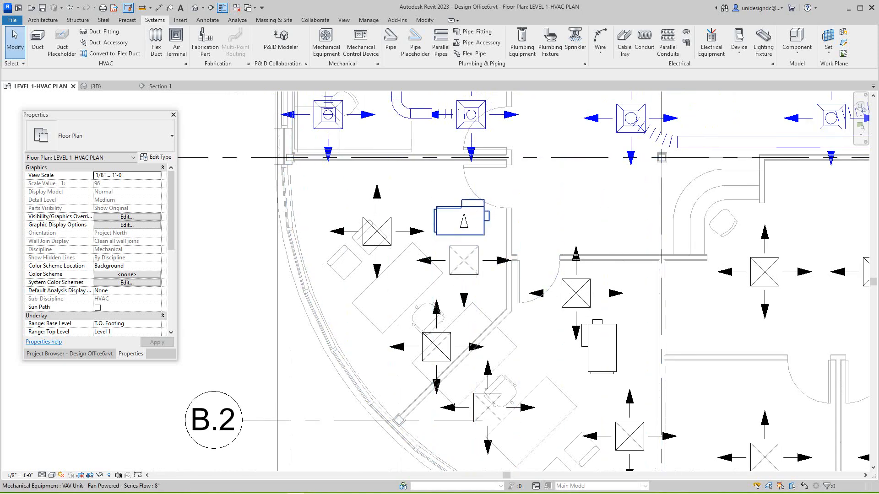
pyautogui.moveTo(463, 259)
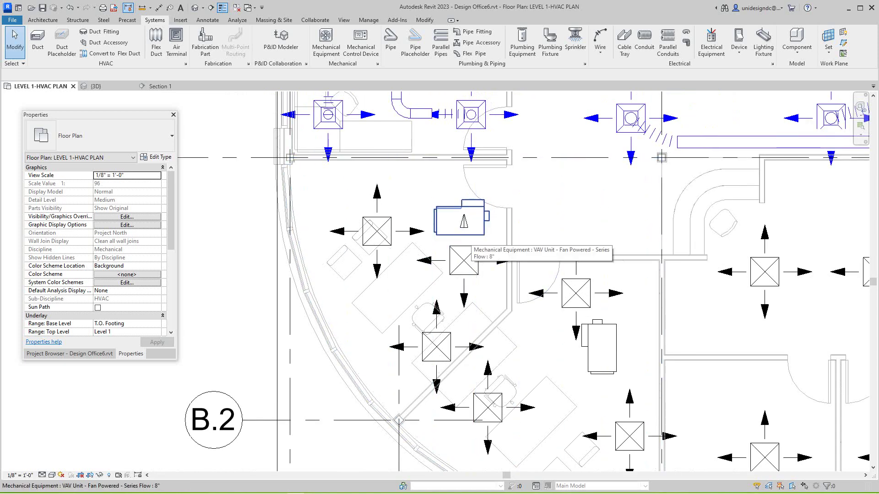
pyautogui.click(459, 219)
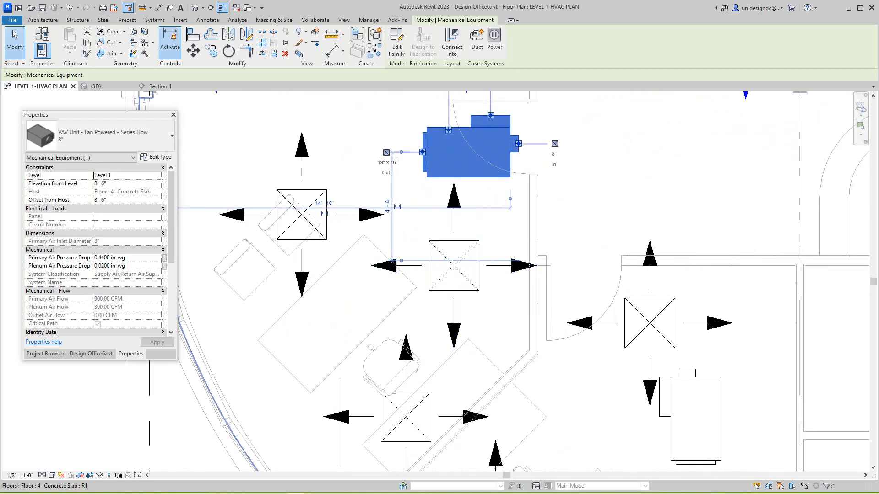
# Reselect the VAV unit near grid B.2 and begin a round duct from its outlet
pyautogui.click(454, 267)
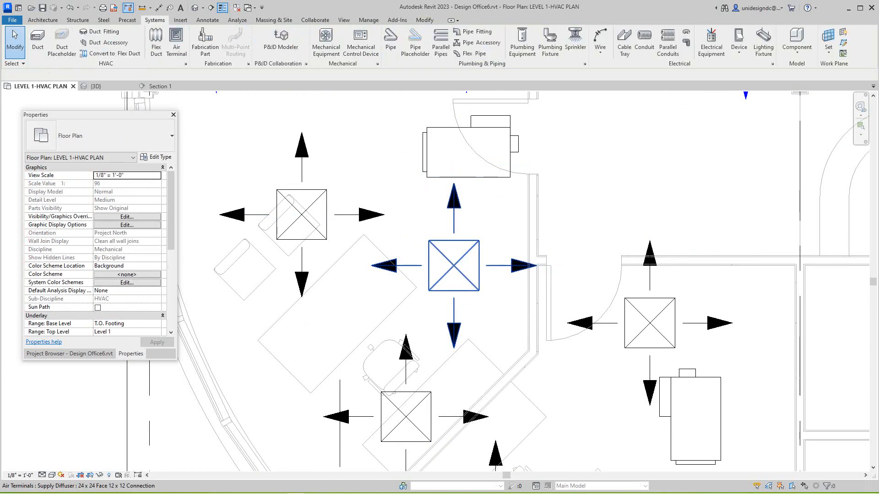
pyautogui.click(453, 265)
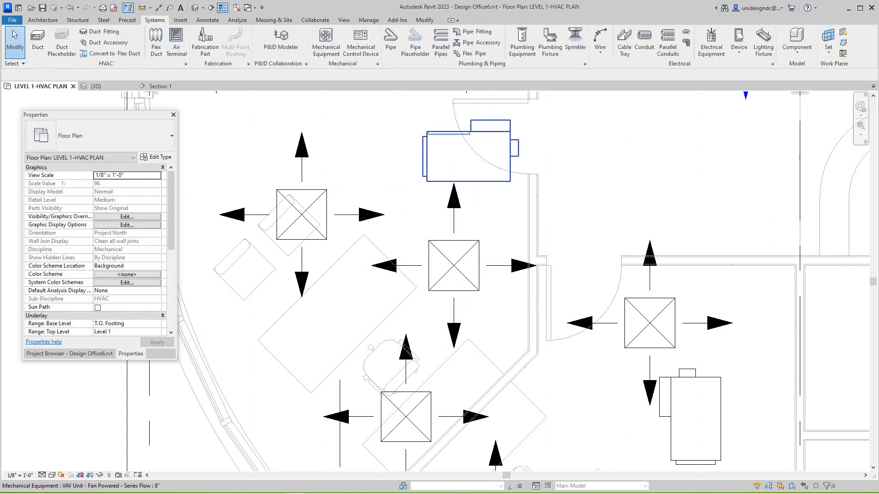
pyautogui.click(469, 153)
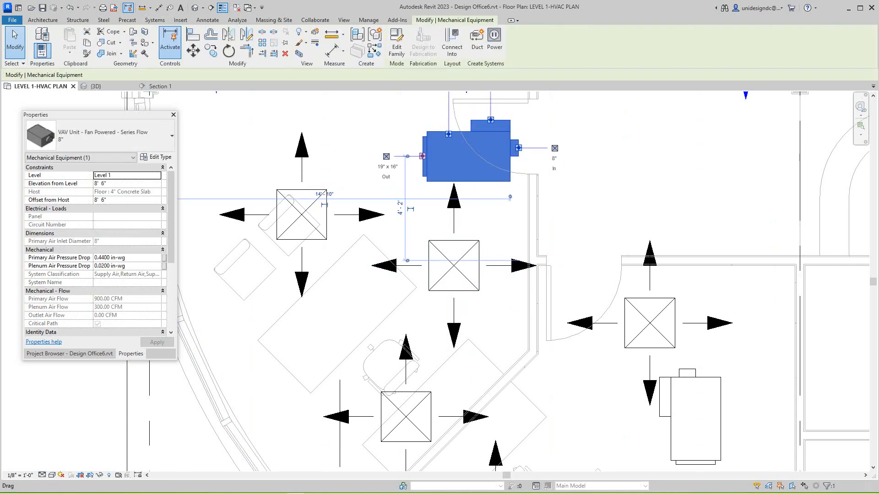
pyautogui.rightClick(419, 153)
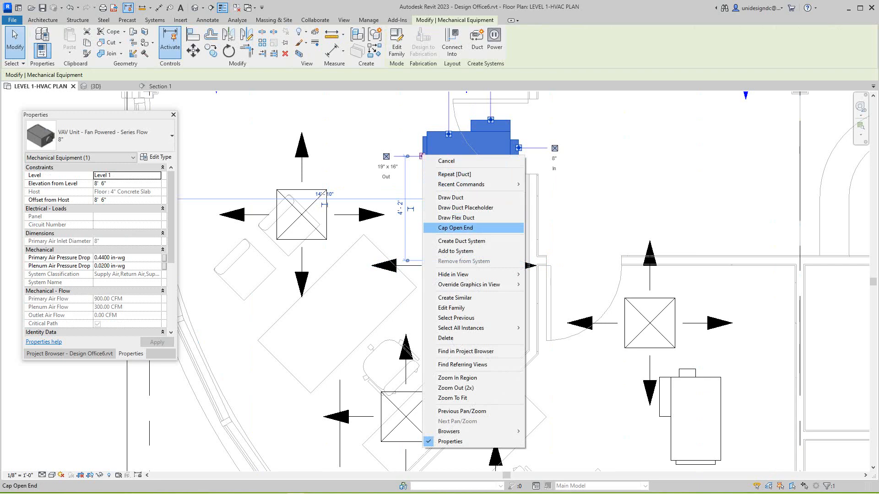
pyautogui.click(450, 198)
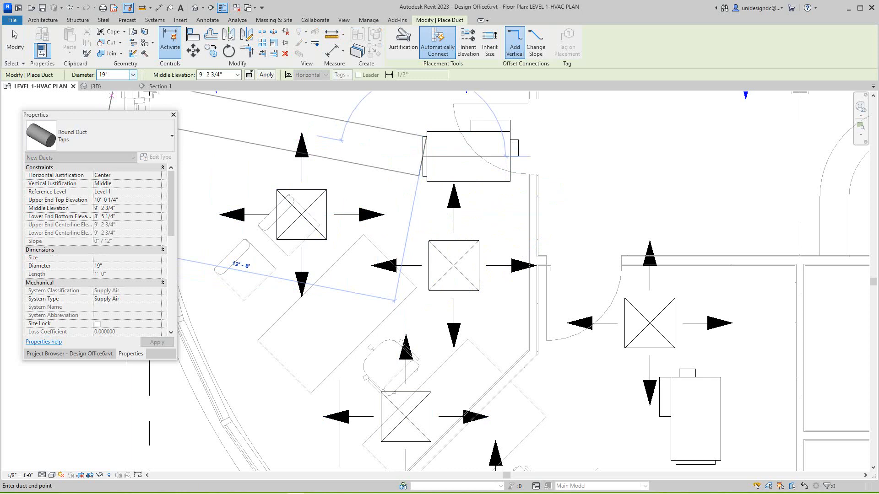
# Choose a smaller diameter and draw the duct into a tee with a vertical trunk
pyautogui.click(132, 74)
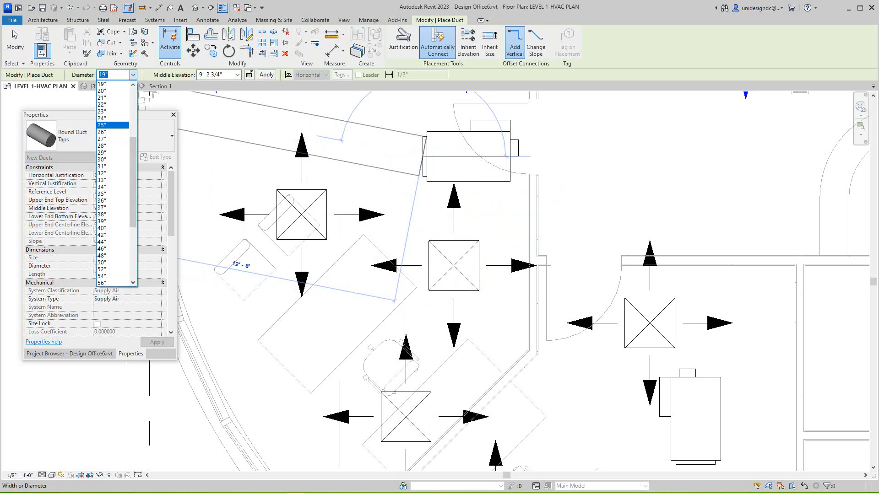
pyautogui.scroll(3)
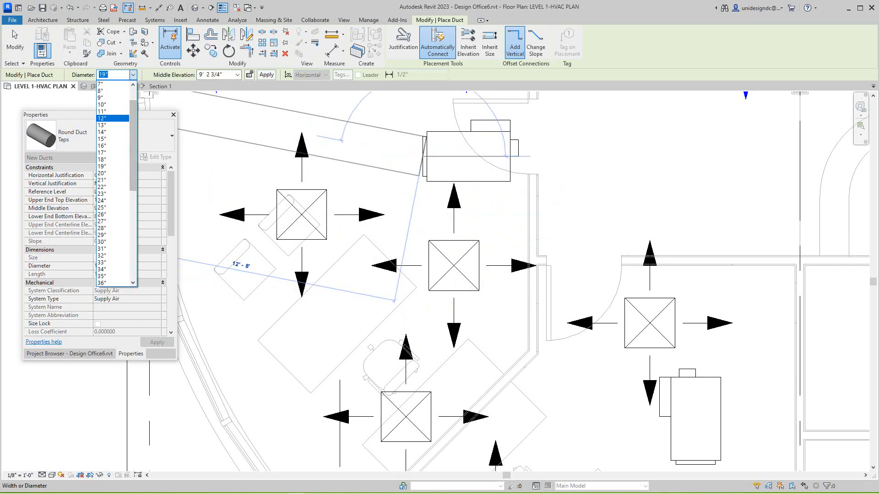
pyautogui.click(100, 97)
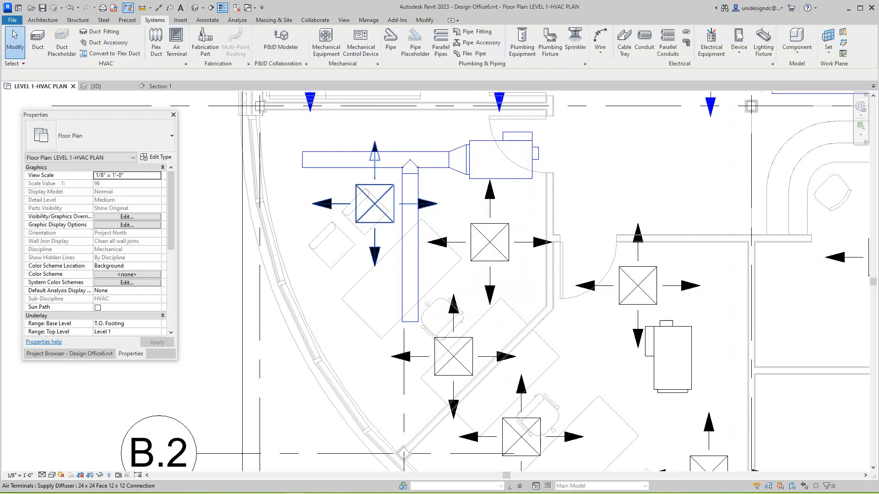
# Tap a short 10" branch off the trunk and draw flex ducts from its end and the trunk's lower end
pyautogui.click(36, 42)
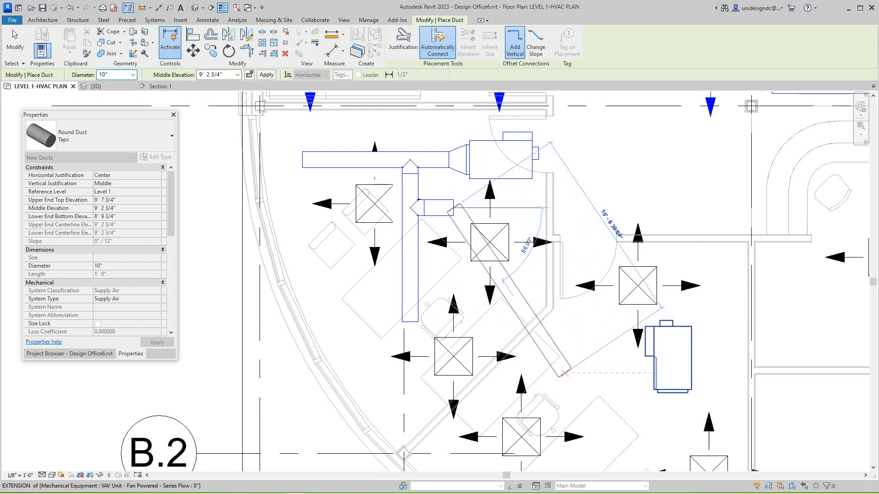
pyautogui.moveTo(569, 375)
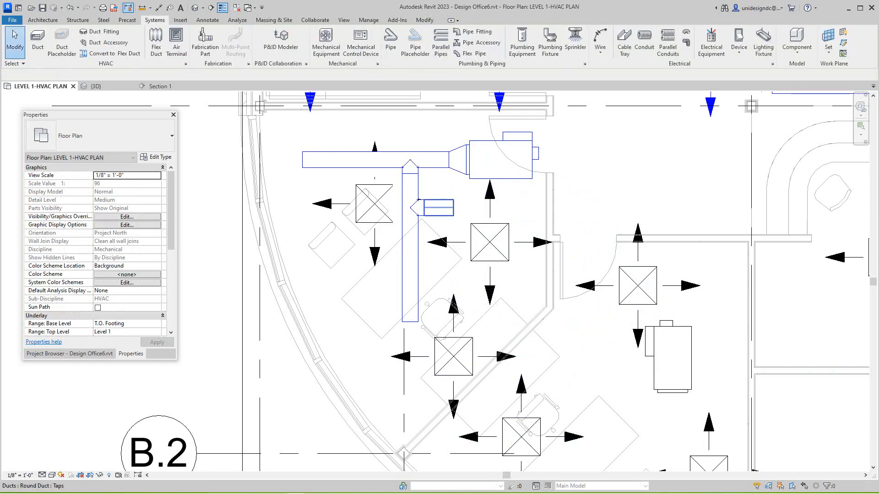
pyautogui.rightClick(438, 209)
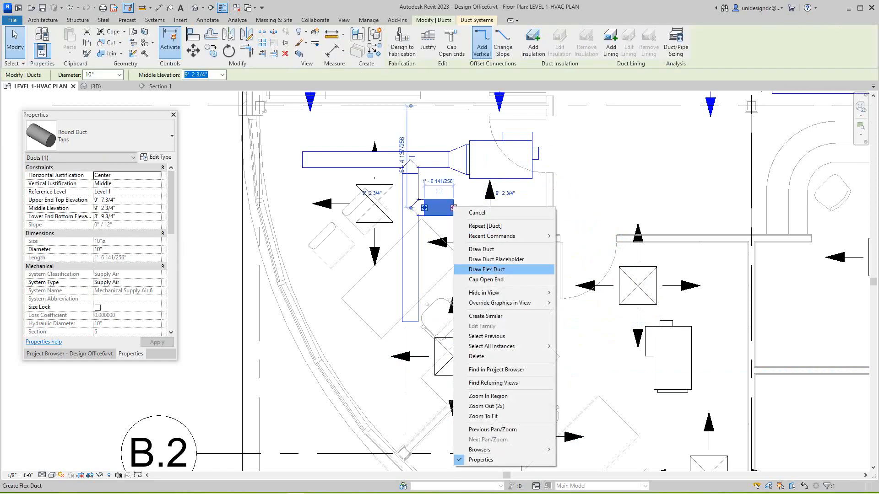
pyautogui.click(494, 269)
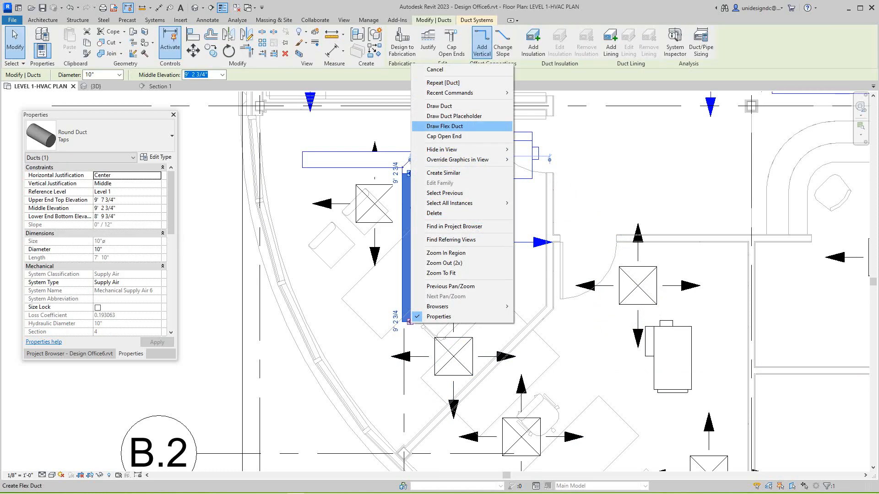
pyautogui.click(446, 127)
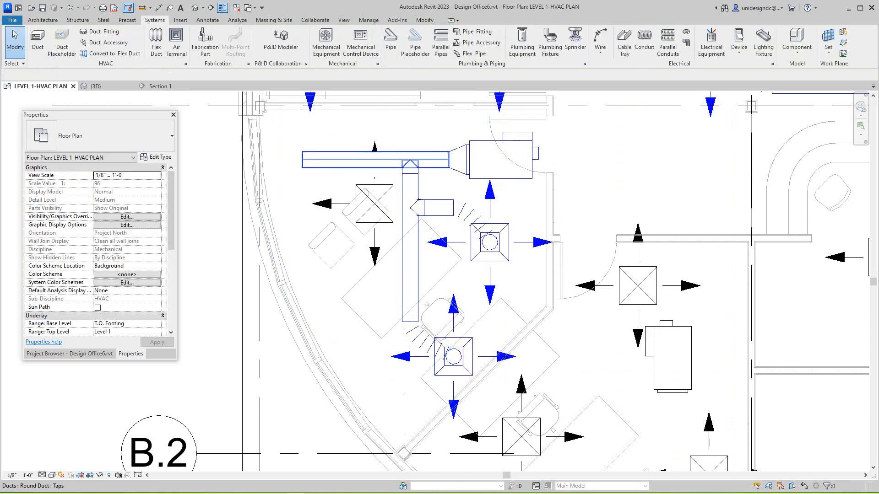
# Shorten the horizontal supply duct's left end and draw a flex duct from it to the left diffuser
pyautogui.click(375, 159)
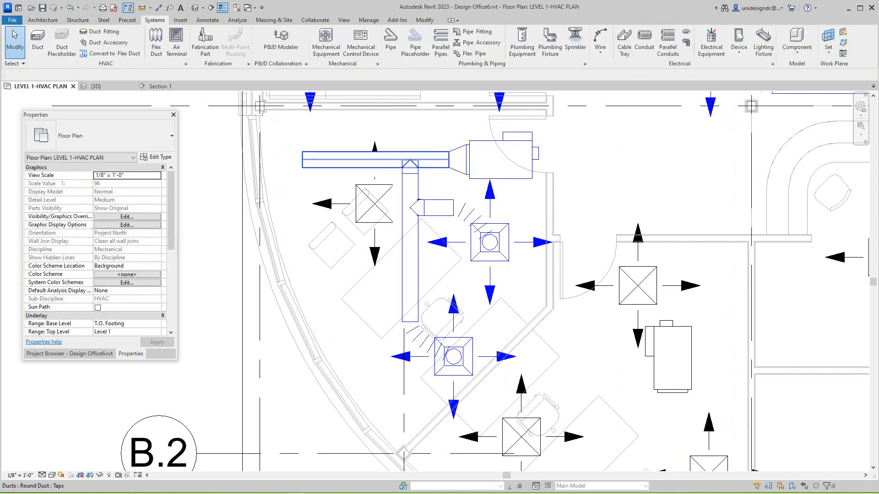
pyautogui.click(375, 159)
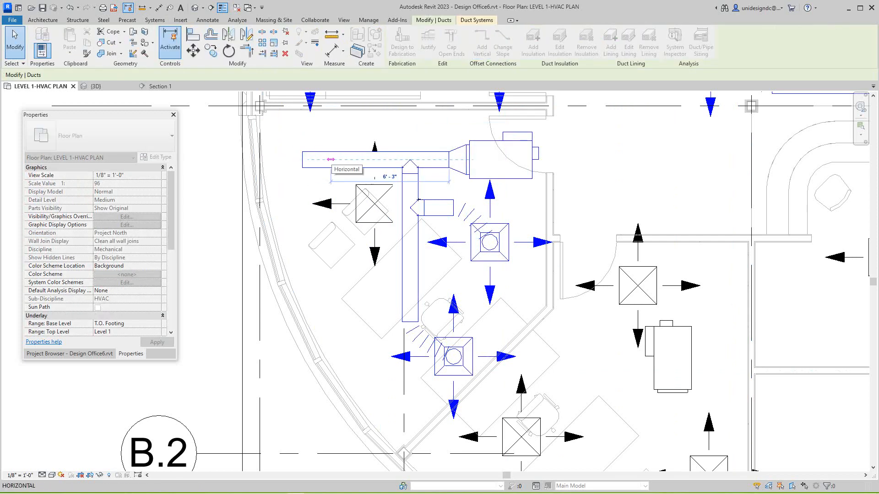
pyautogui.click(375, 158)
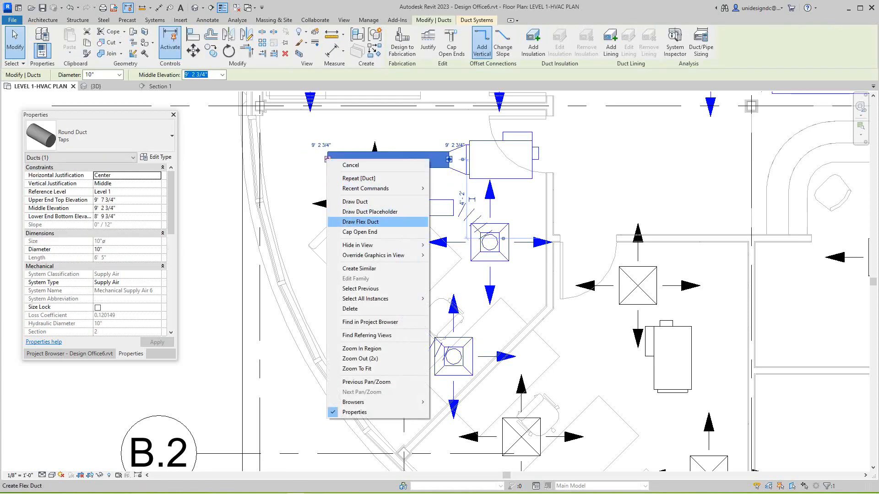
pyautogui.click(362, 222)
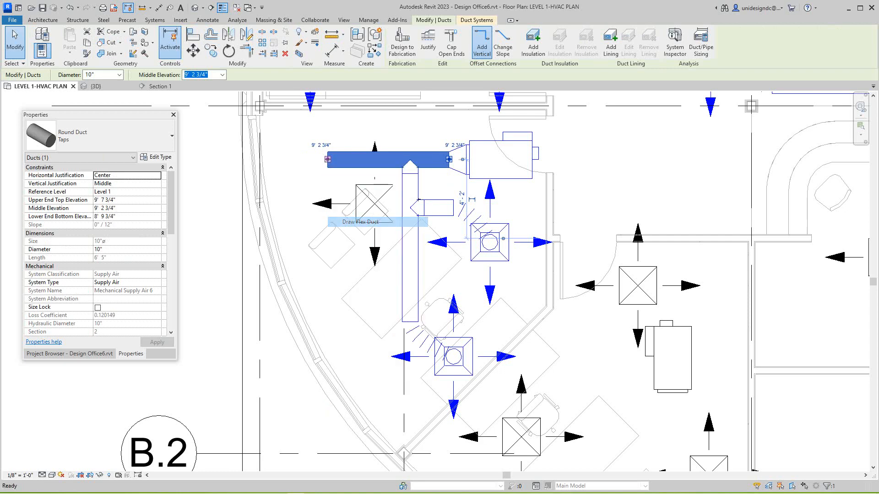
pyautogui.click(376, 222)
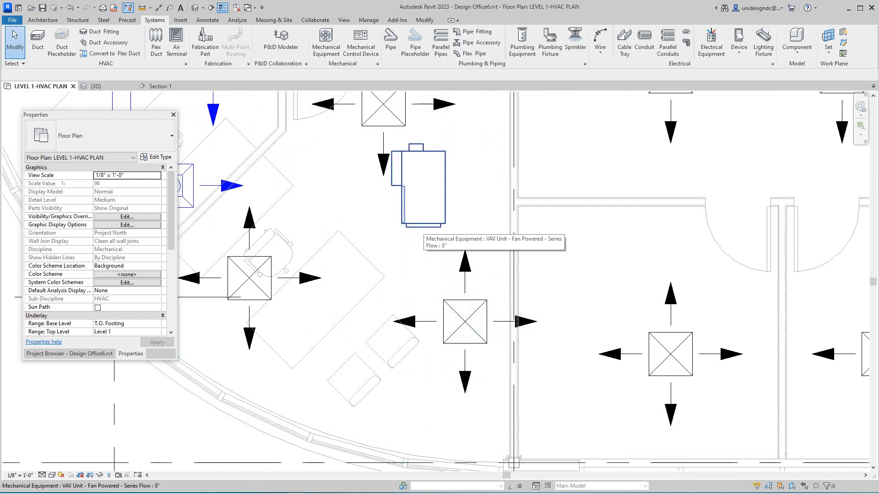
pyautogui.rightClick(417, 185)
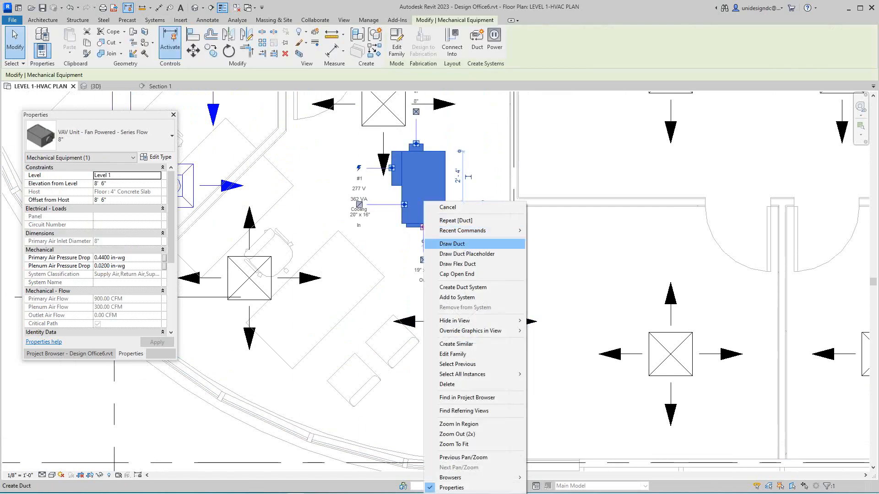
pyautogui.click(452, 244)
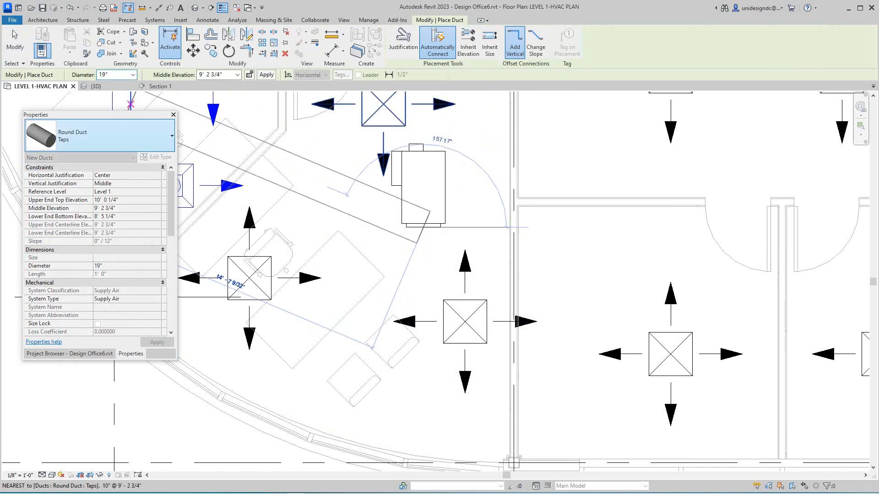
pyautogui.click(130, 74)
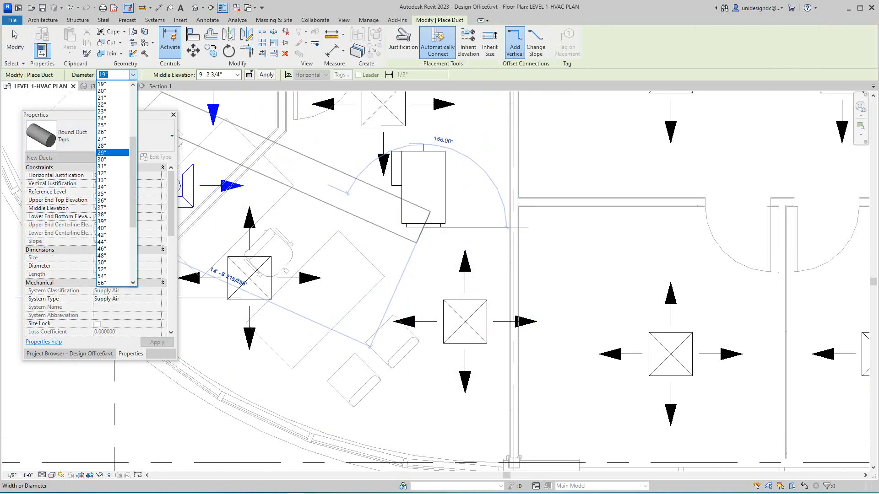
pyautogui.scroll(3)
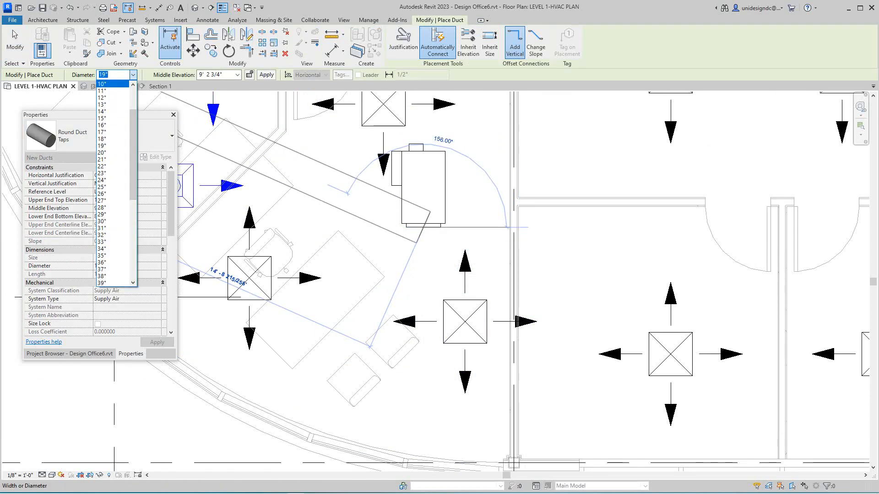
pyautogui.click(102, 83)
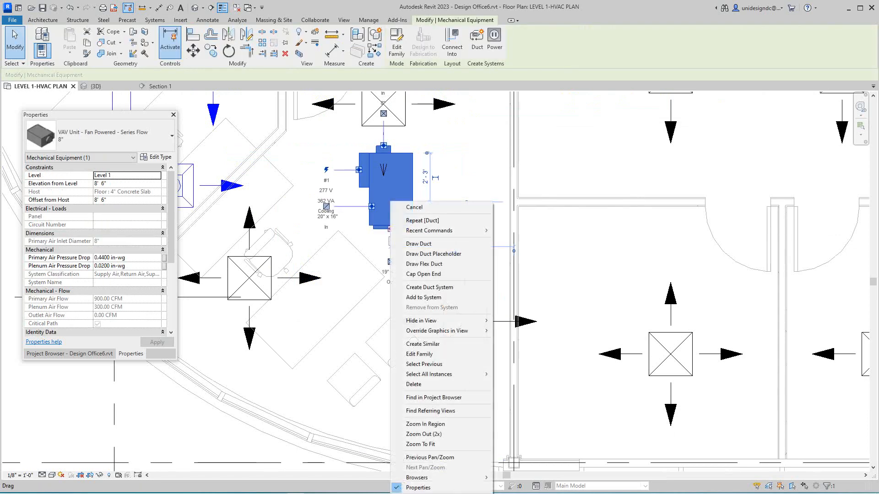
# Draw a 10" diameter round supply duct running straight down from the second VAV unit's outlet
pyautogui.click(418, 244)
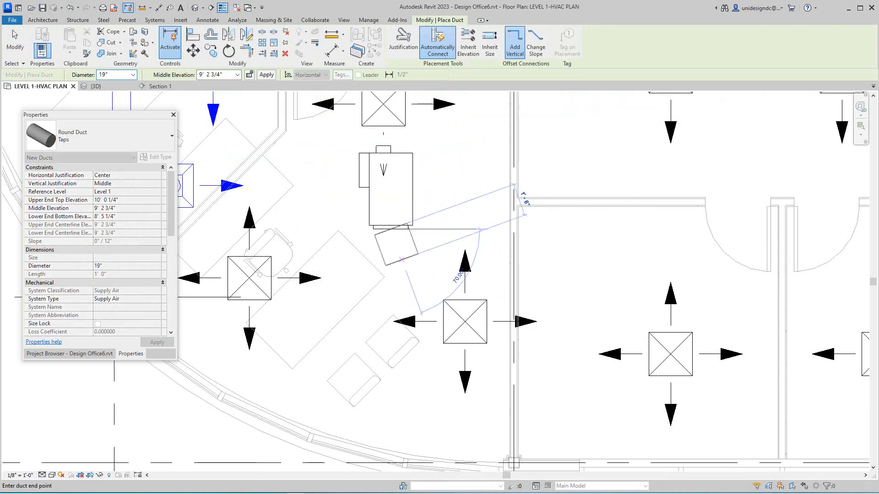
pyautogui.click(133, 75)
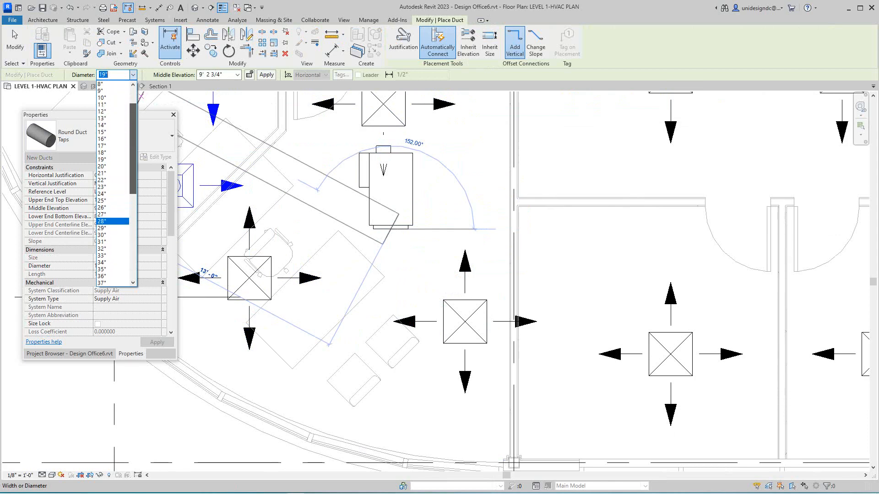
pyautogui.click(102, 97)
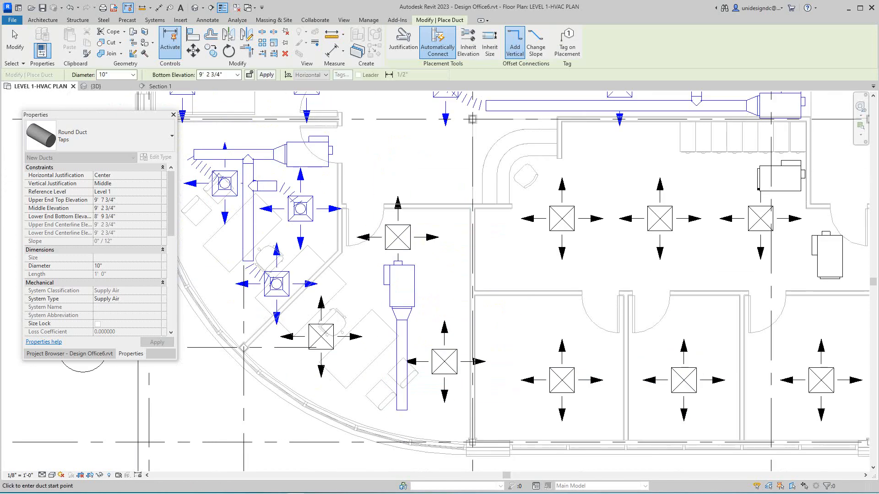
pyautogui.click(396, 325)
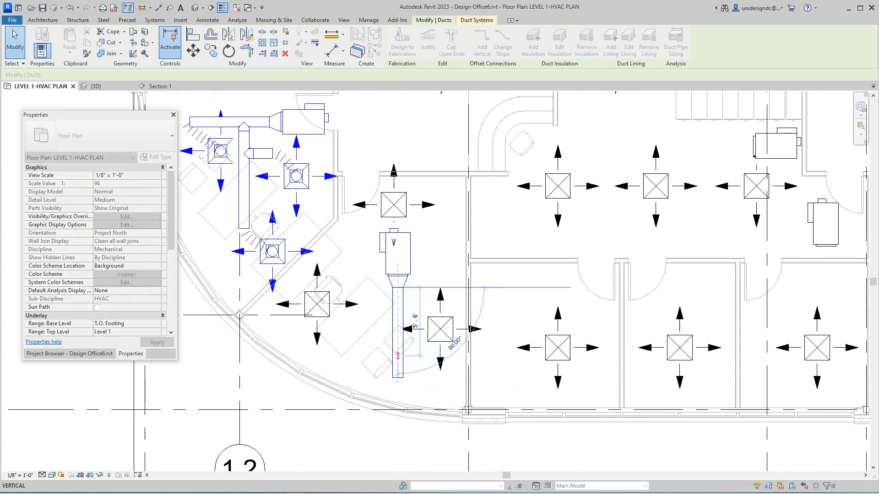
pyautogui.click(397, 330)
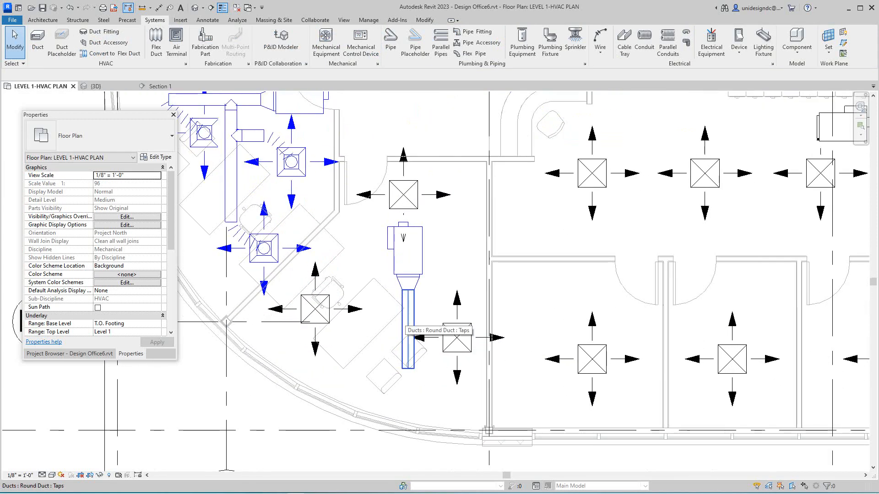
pyautogui.moveTo(418, 325)
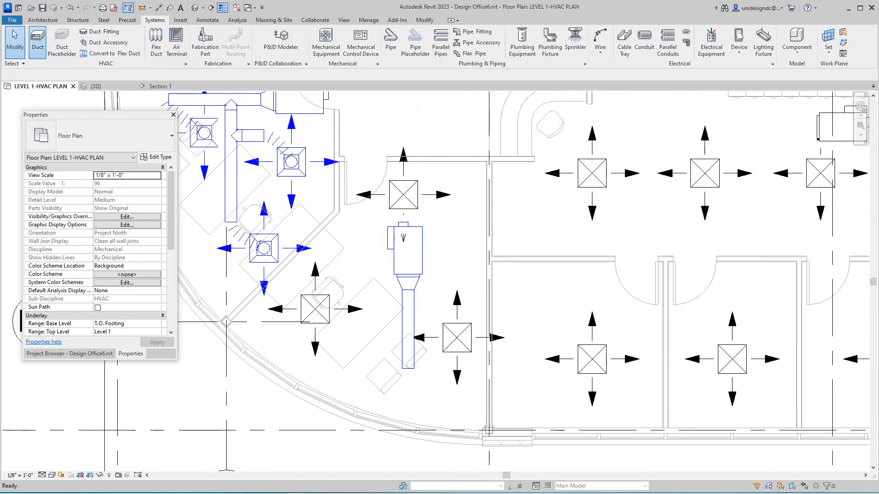
# Draw a 10" round supply duct branching five feet left from the vertical duct and select it
pyautogui.click(37, 38)
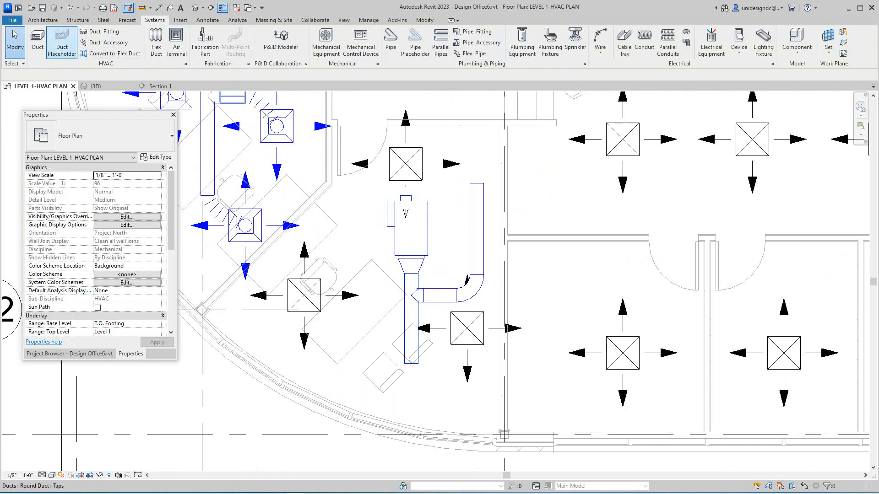
pyautogui.click(61, 42)
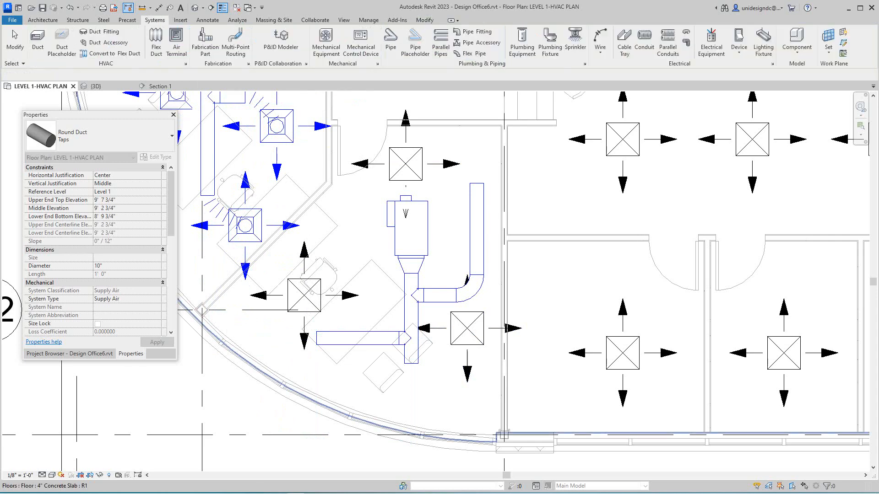
pyautogui.click(359, 338)
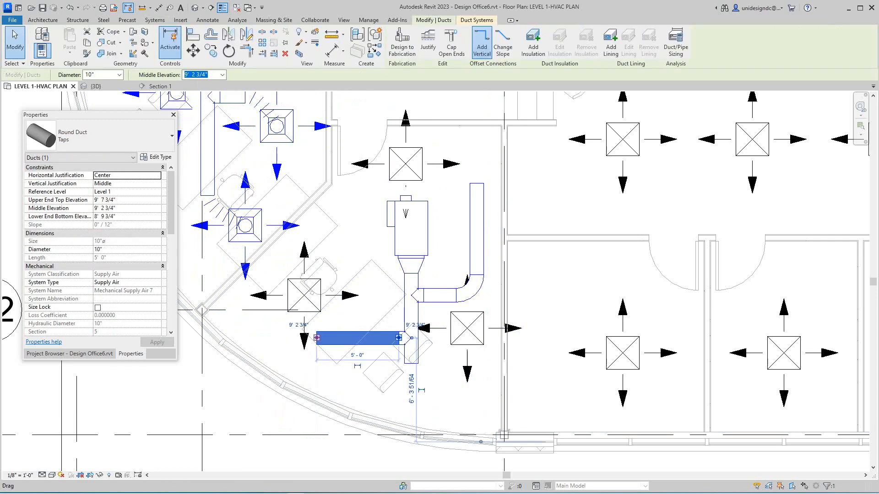
# Continue duct runs from the ends of the new branch and the vertical duct via Draw Duct
pyautogui.rightClick(359, 338)
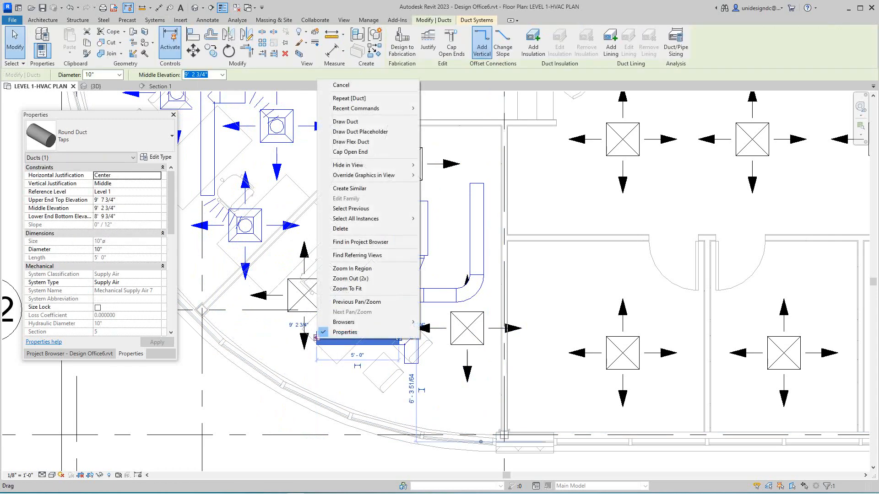
pyautogui.moveTo(346, 122)
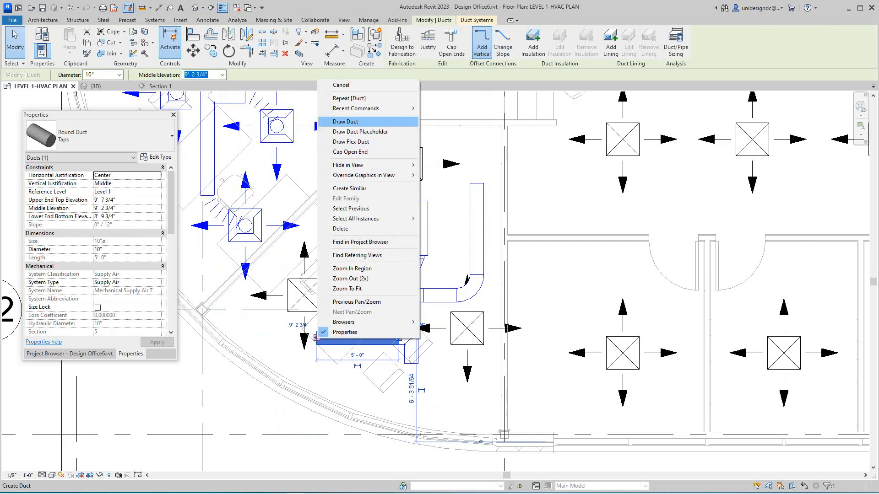
pyautogui.click(352, 141)
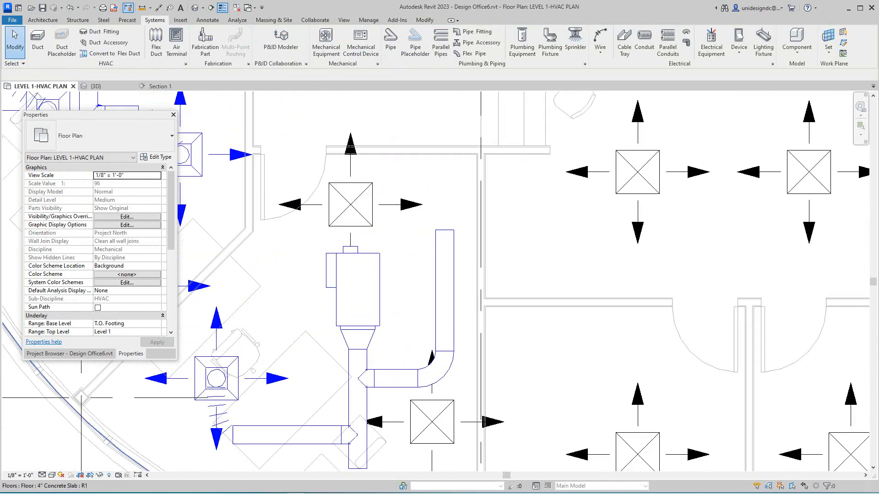
pyautogui.click(446, 280)
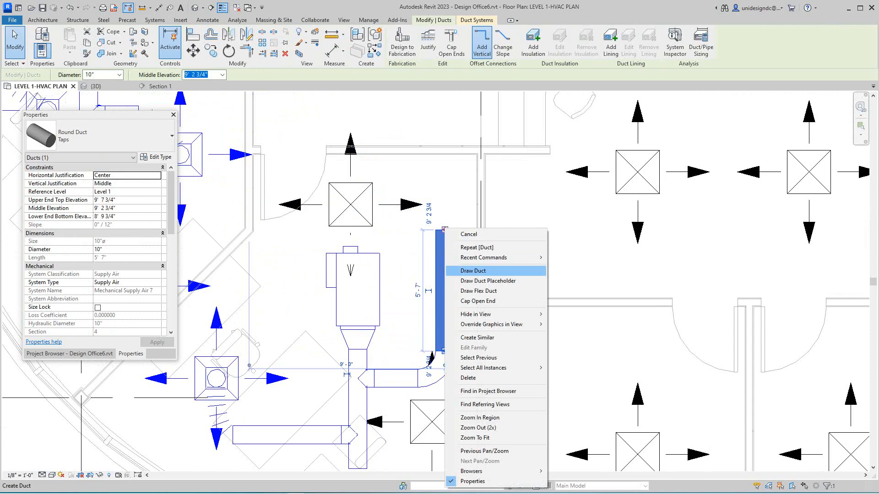
pyautogui.click(482, 291)
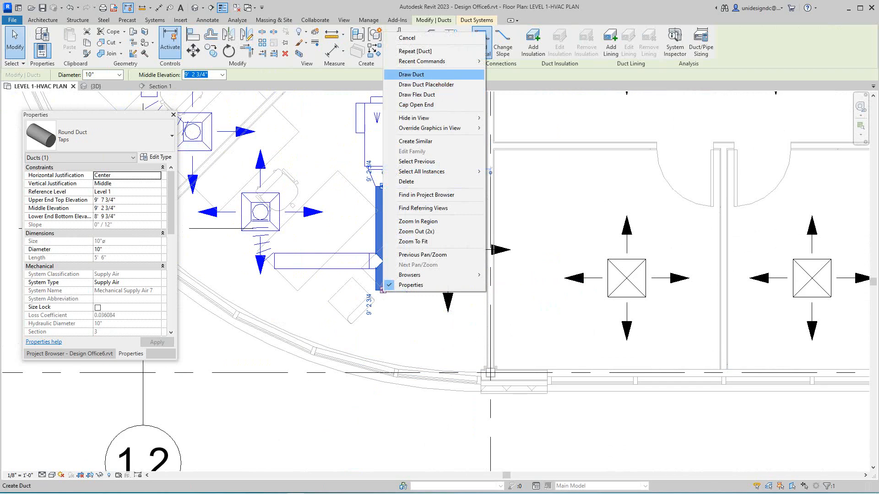
pyautogui.click(411, 74)
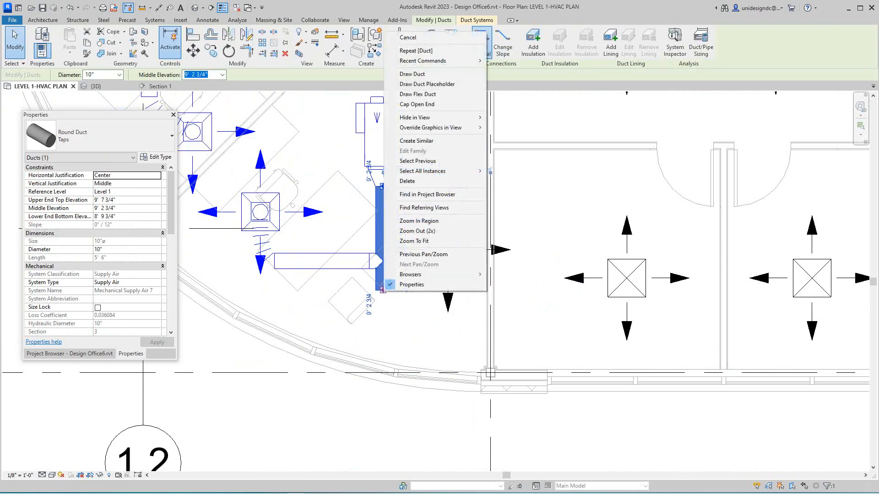
pyautogui.click(417, 93)
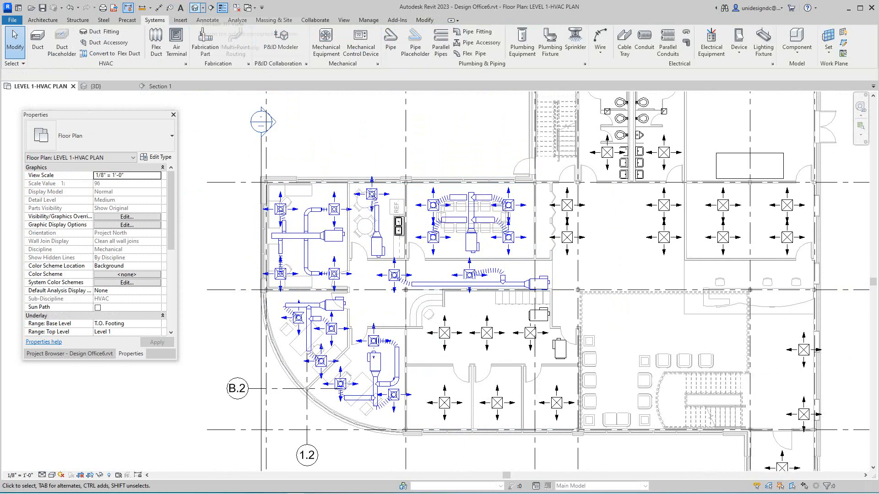
# Review the ceiling-level ductwork in Section 1, then switch to the {3D} view
pyautogui.click(160, 86)
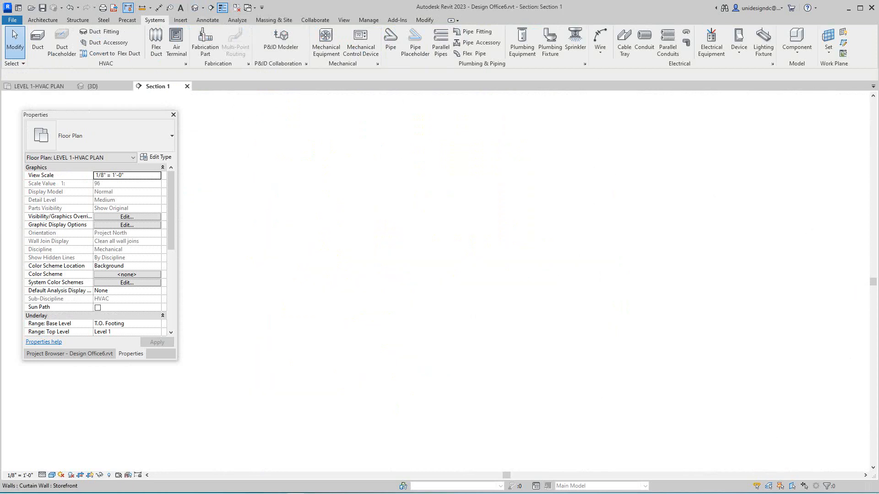
pyautogui.click(157, 86)
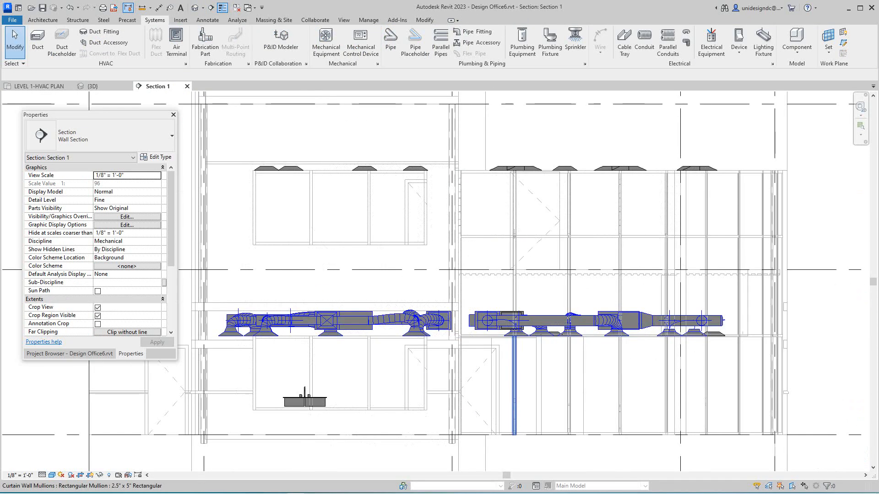
pyautogui.moveTo(198, 7)
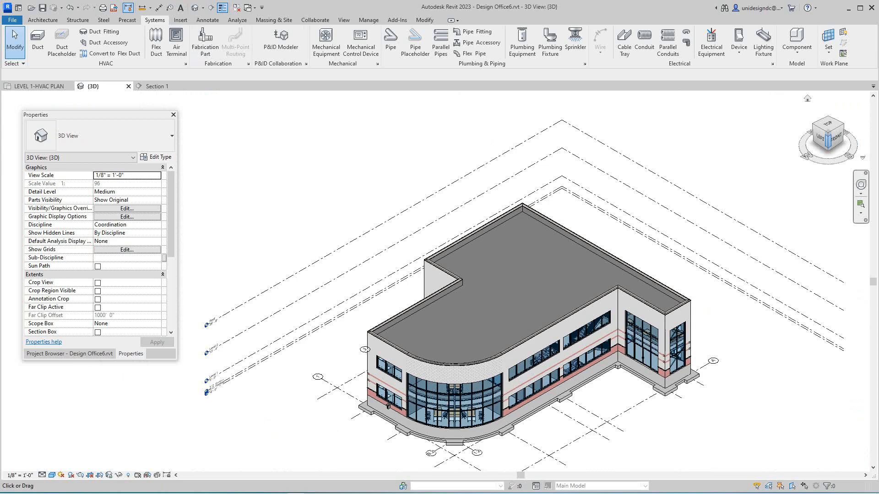
# Orient the 3D view to the Level 1 floor plan and temporarily hide the Ceilings category
pyautogui.rightClick(826, 139)
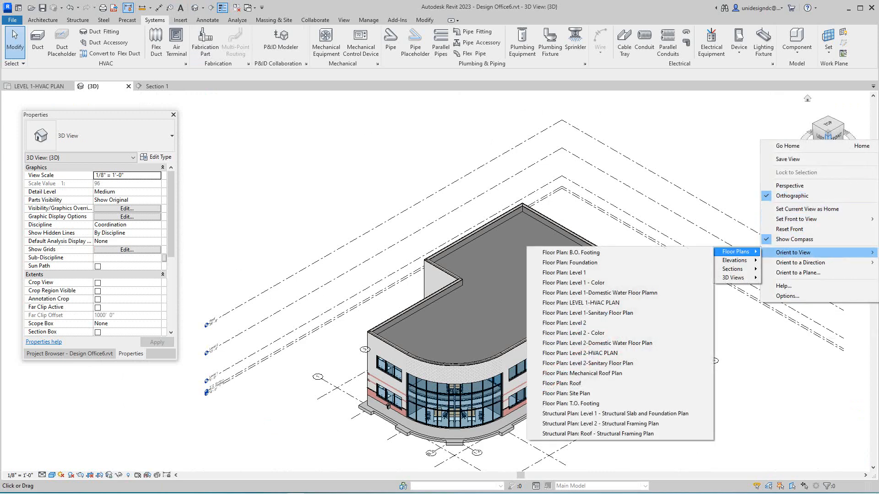
pyautogui.moveTo(580, 303)
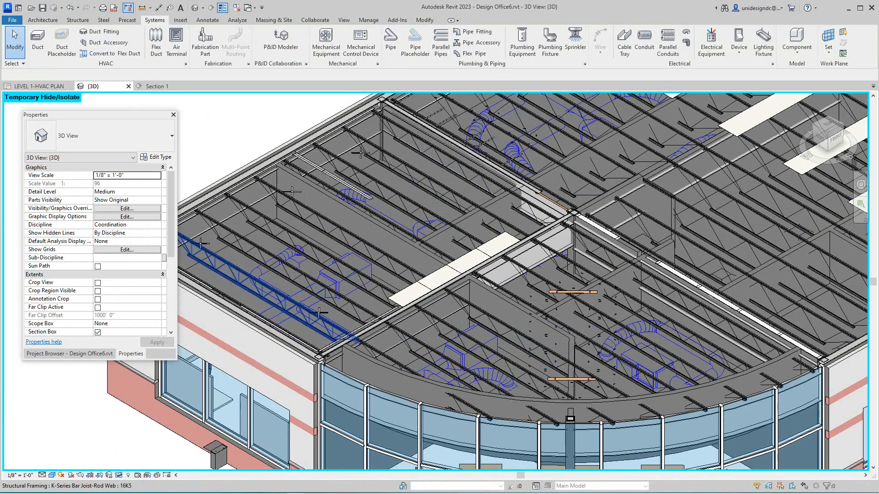
pyautogui.click(297, 264)
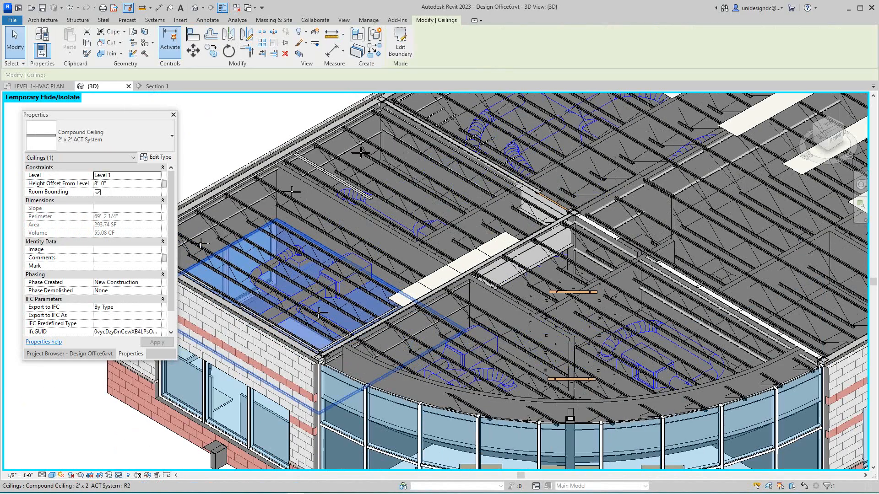
pyautogui.click(87, 475)
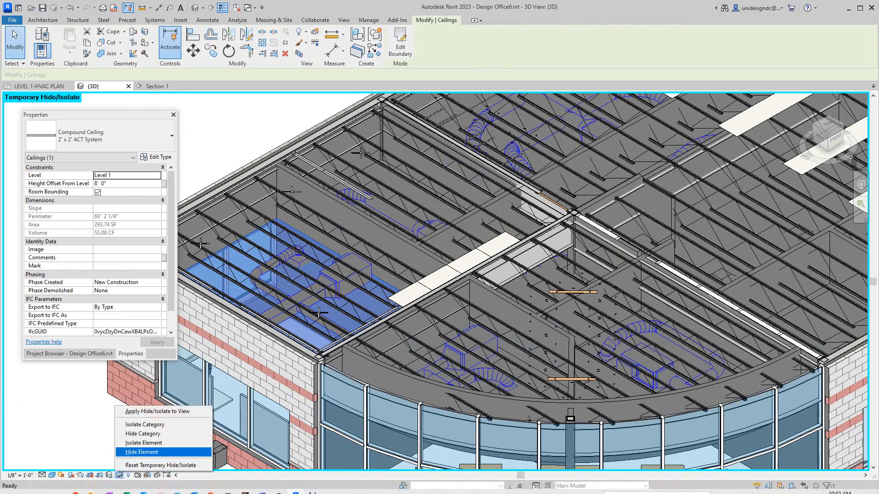
pyautogui.moveTo(143, 433)
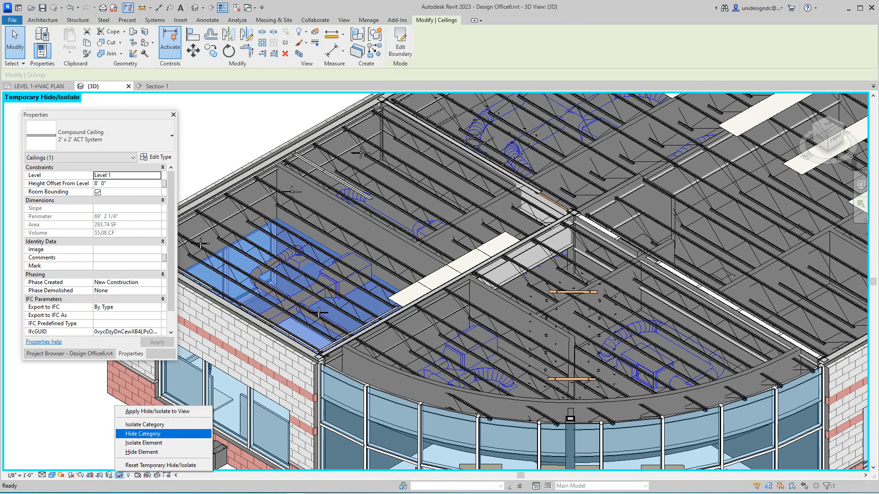
pyautogui.click(142, 433)
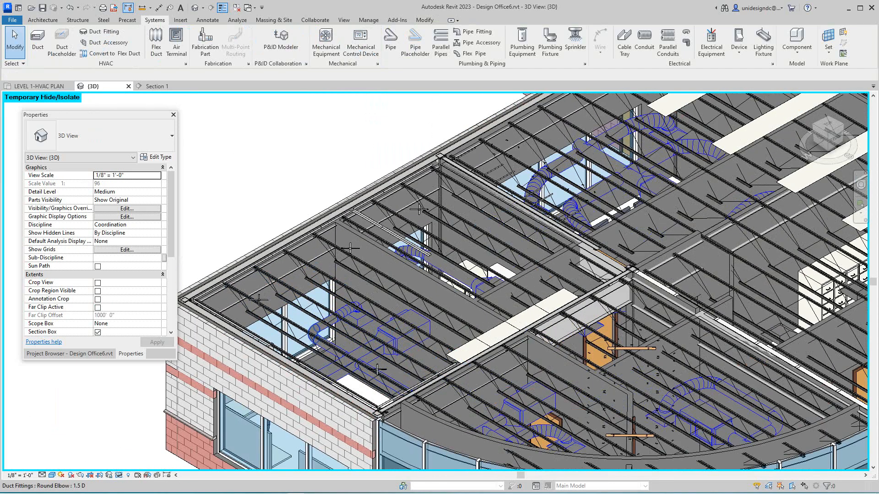
# Select a round duct elbow and isolate the duct fittings category
pyautogui.click(316, 333)
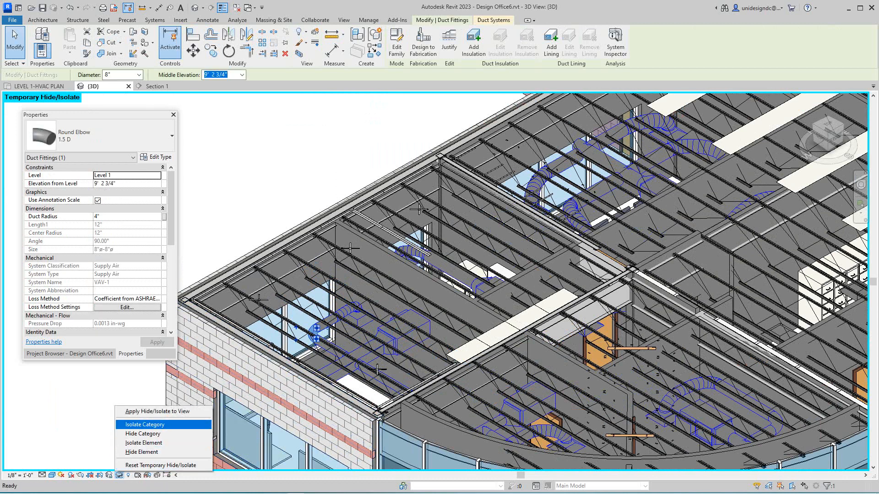
pyautogui.click(143, 424)
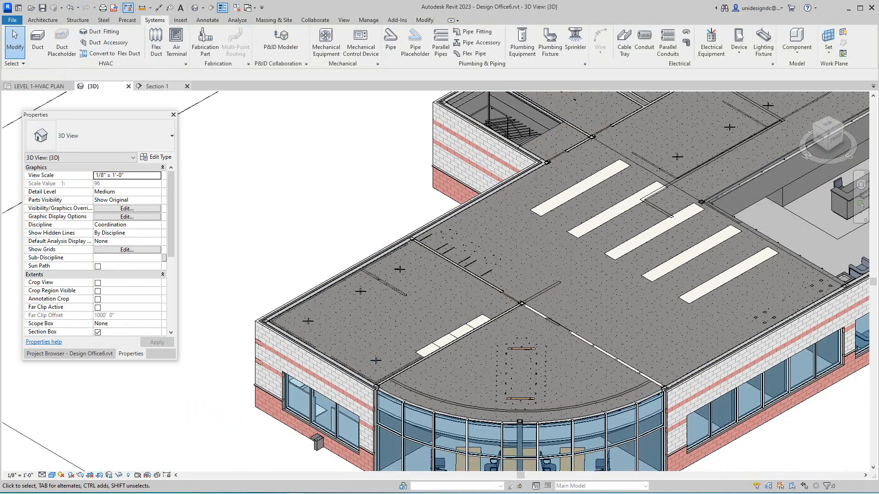
# Check Section 1, then orient the 3D view to Section: Cross Section 1 via the ViewCube
pyautogui.click(158, 86)
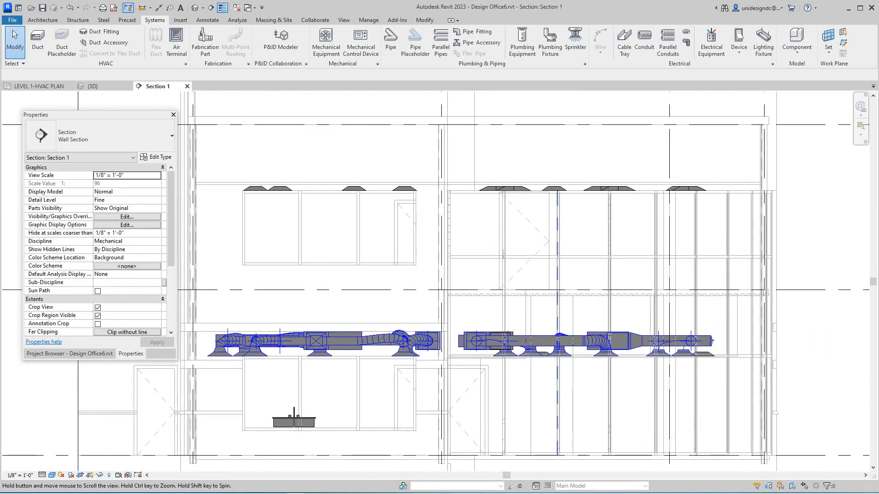
pyautogui.click(89, 86)
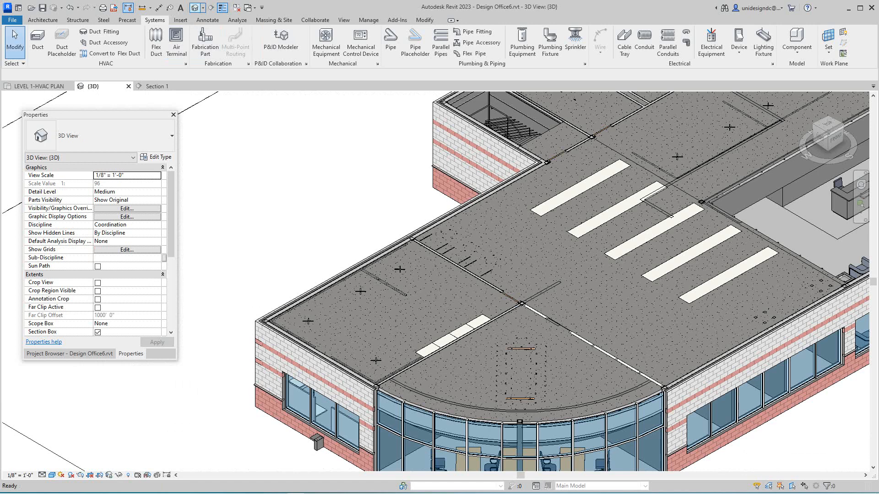
pyautogui.moveTo(826, 139)
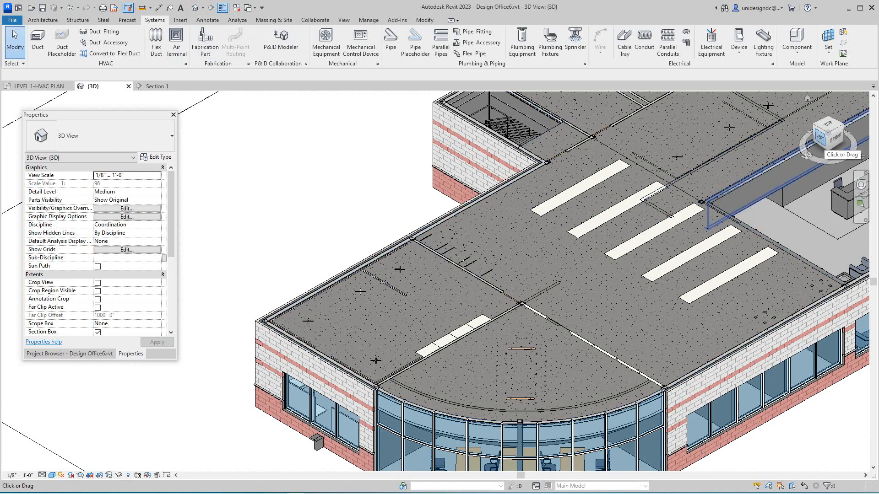
pyautogui.rightClick(830, 134)
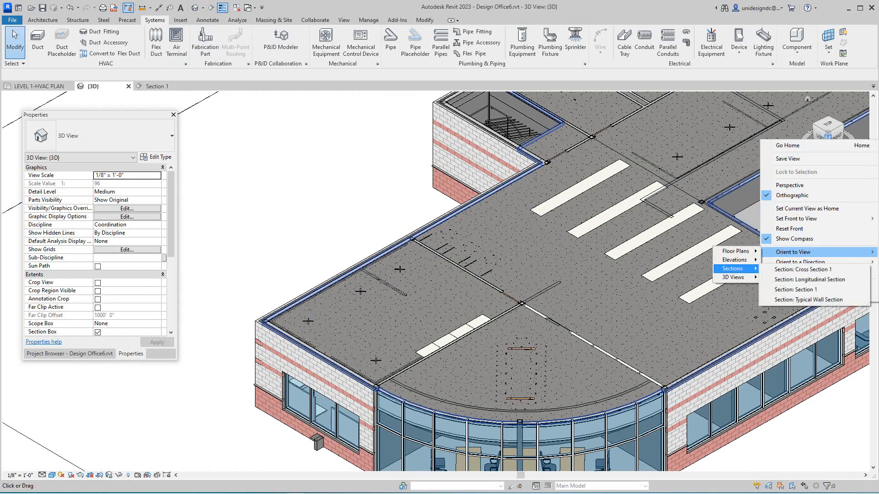
pyautogui.moveTo(803, 269)
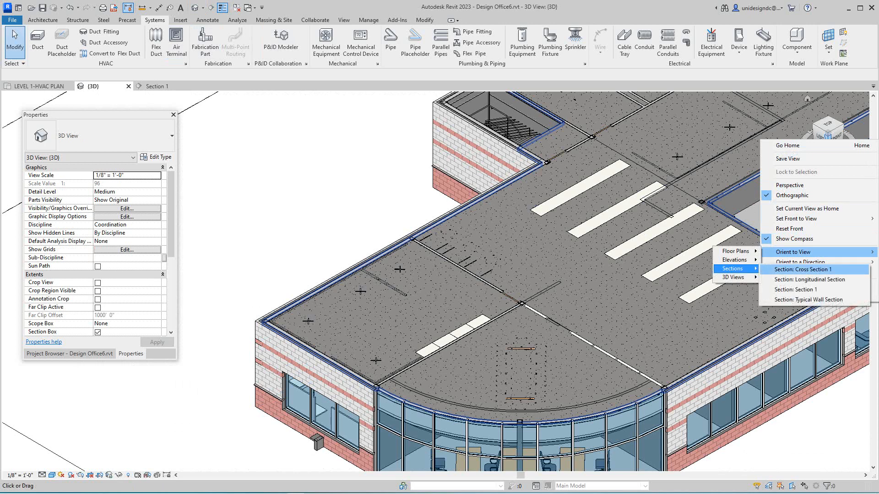
pyautogui.click(803, 269)
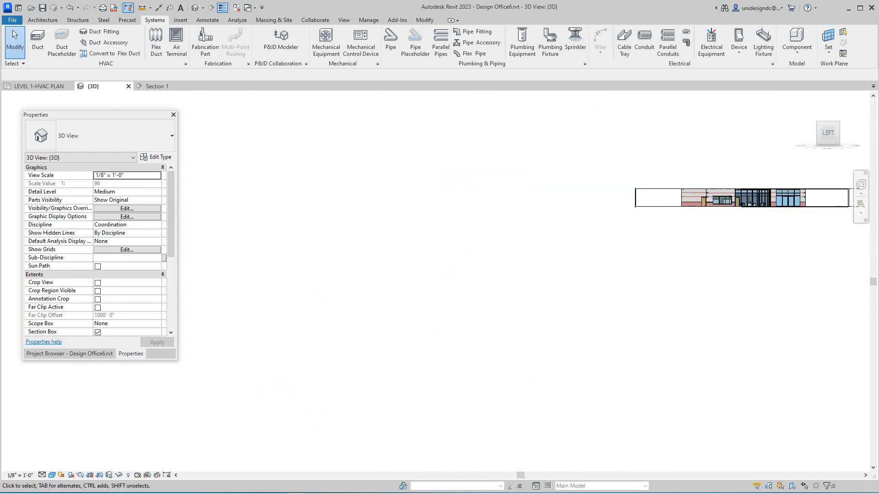